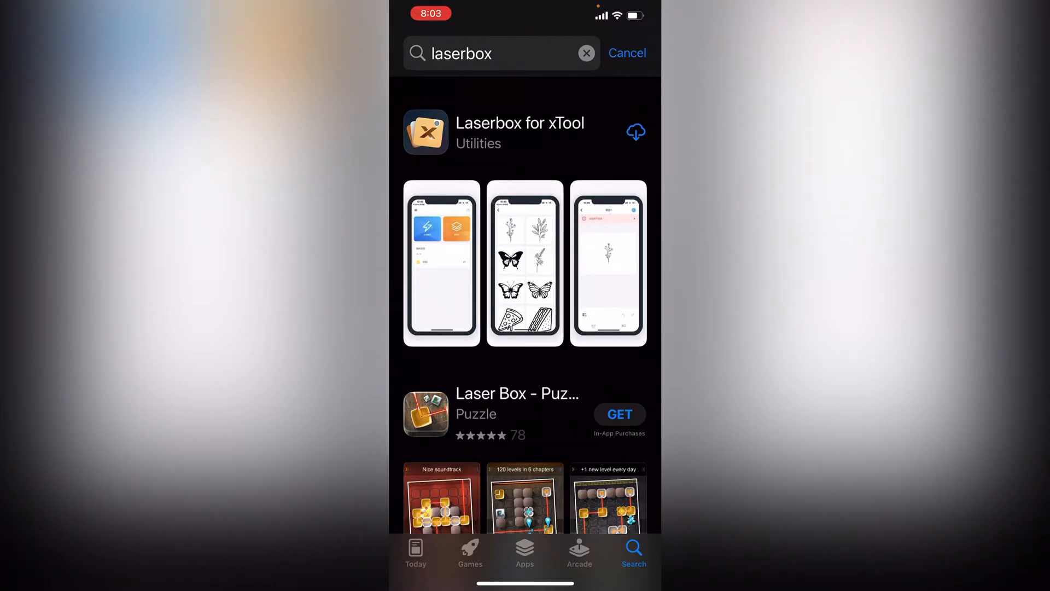
# Step: Review the Laserbox for xTool App Store page and download the app
pyautogui.click(519, 131)
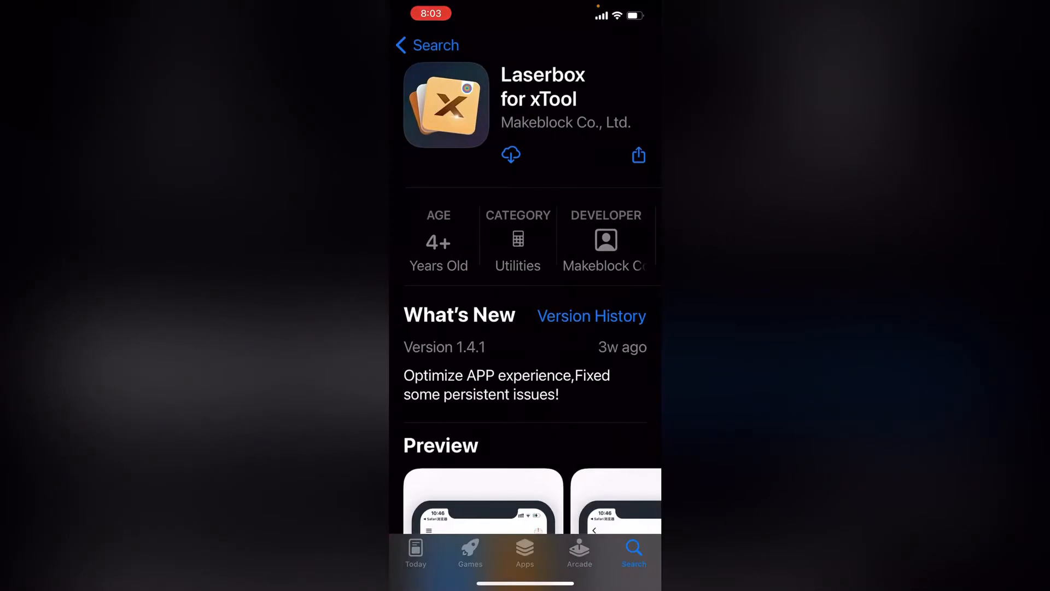
pyautogui.scroll(-3)
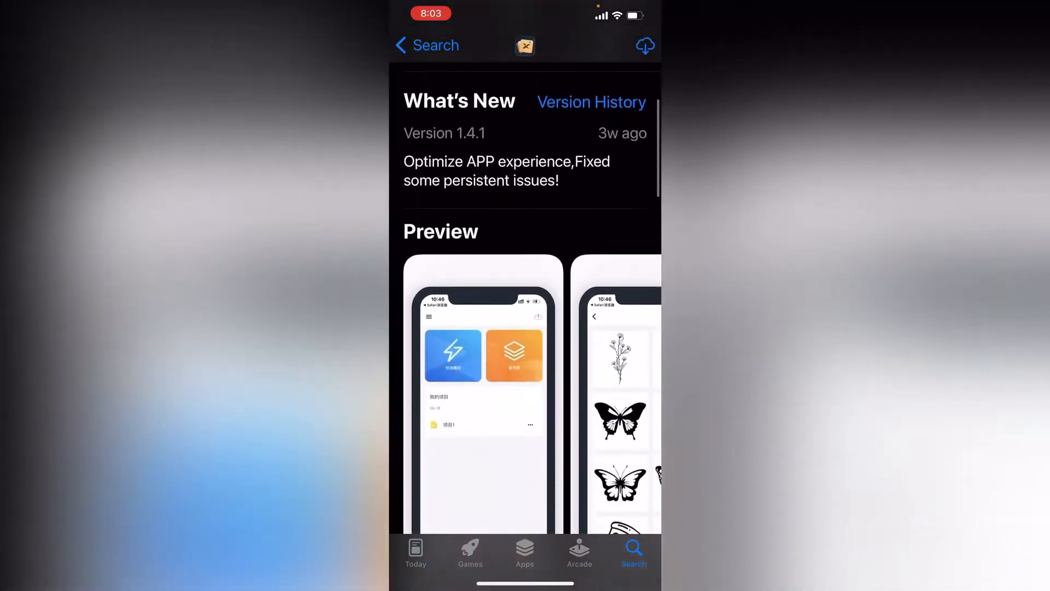
pyautogui.scroll(-3)
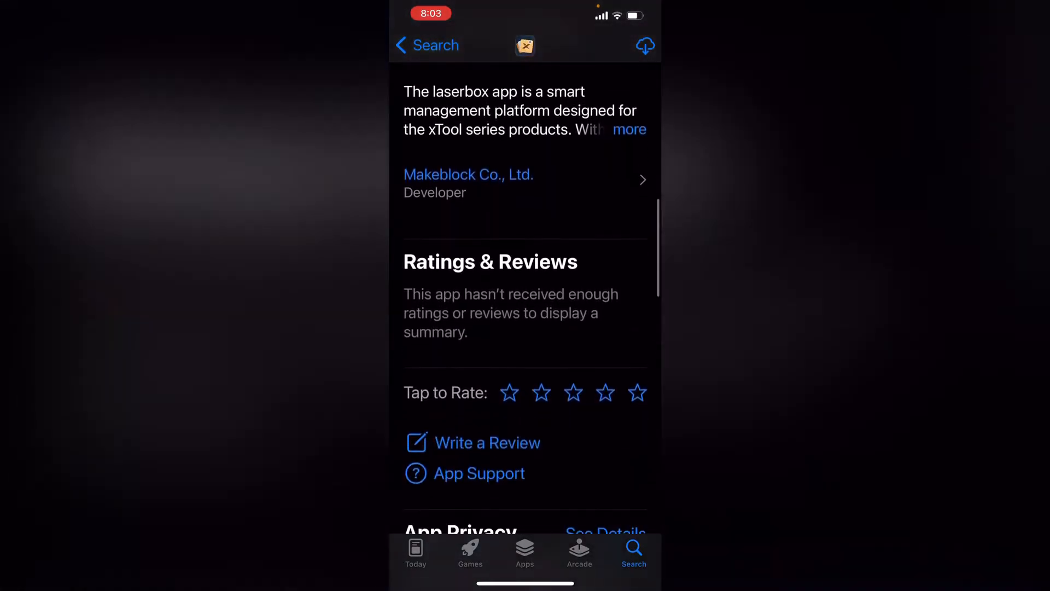
pyautogui.scroll(-3)
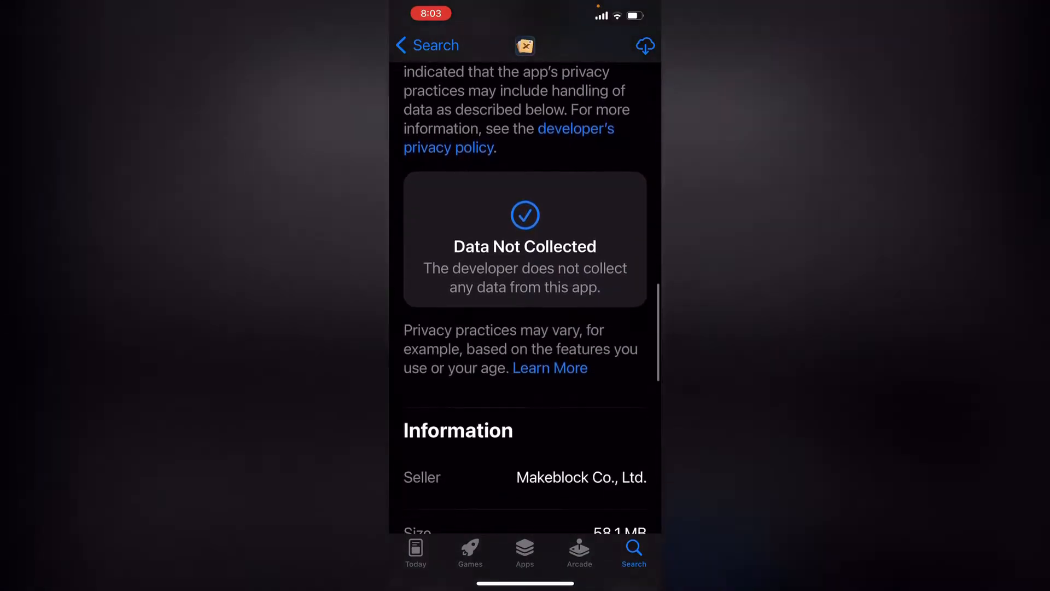
pyautogui.scroll(3)
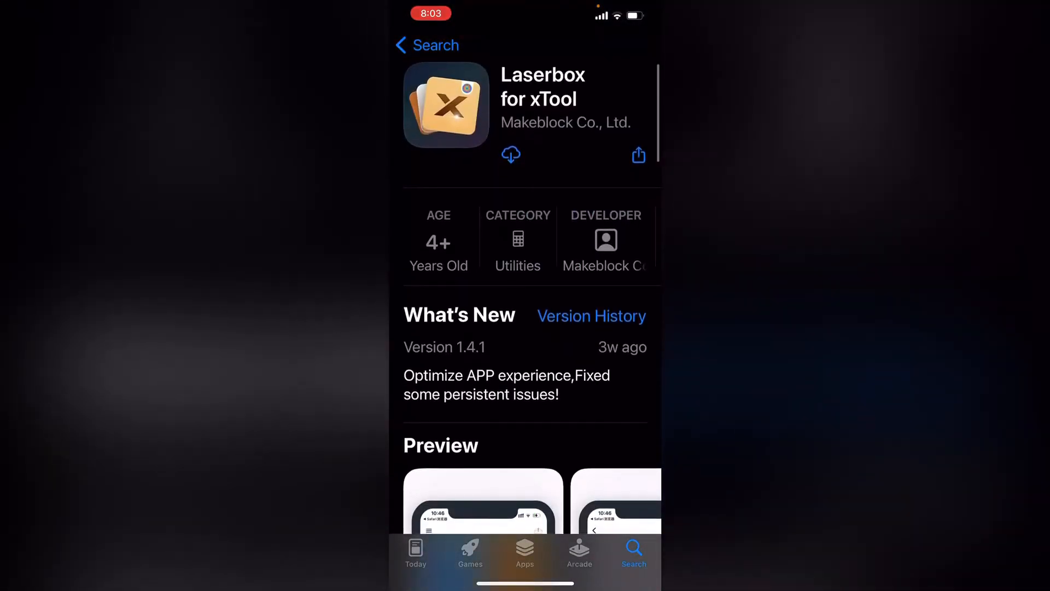
pyautogui.click(510, 155)
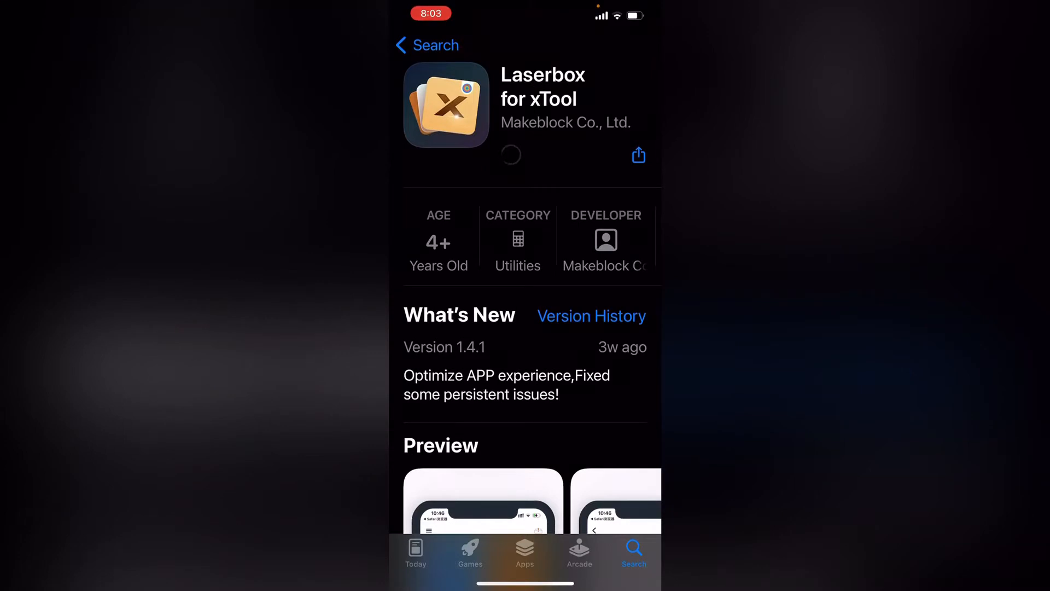
pyautogui.click(511, 155)
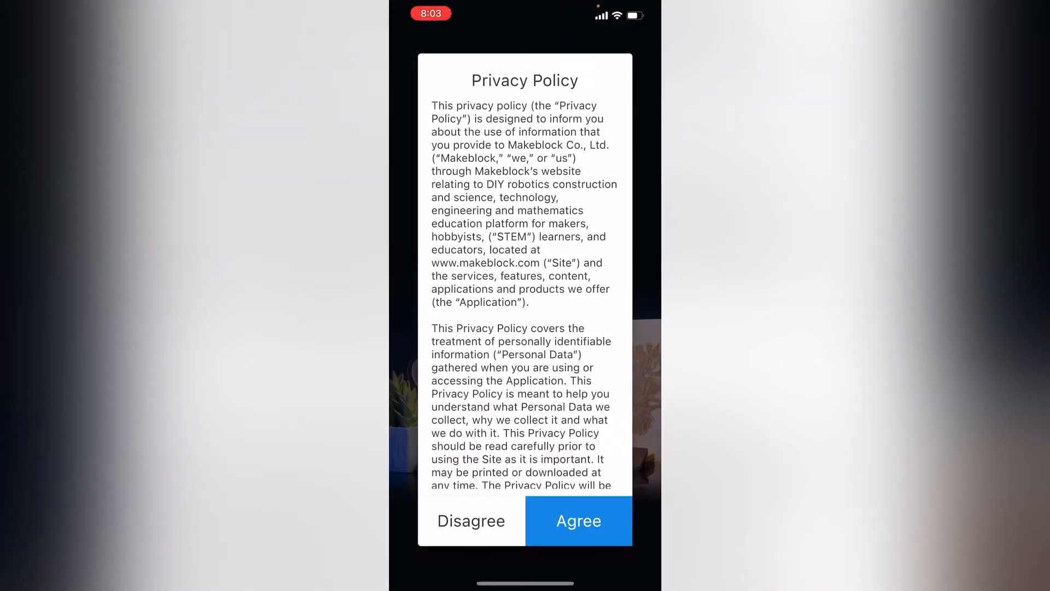
# Step: Agree to the Laserbox for xTool privacy policy
pyautogui.click(578, 520)
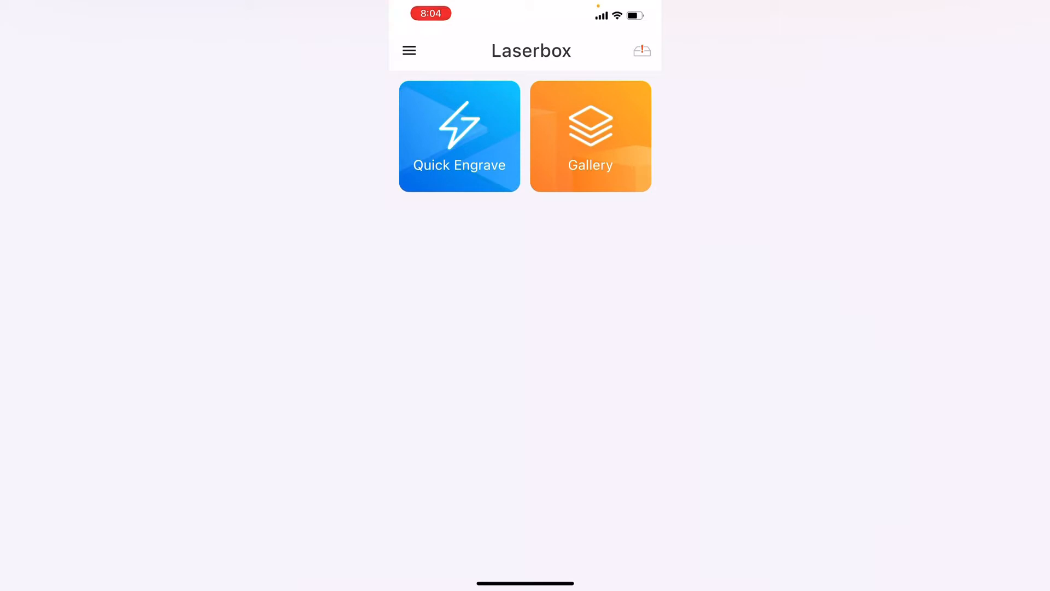
# Step: Allow local network access and connect the Laserbox D1 (firmware V1.0.1 B4, 10W)
pyautogui.click(642, 50)
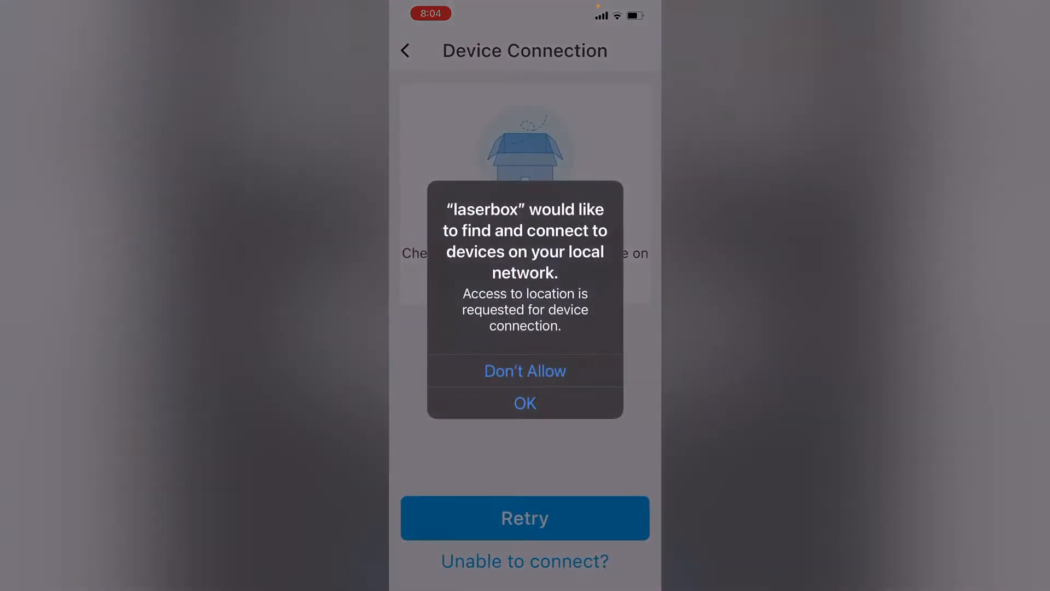
pyautogui.click(526, 403)
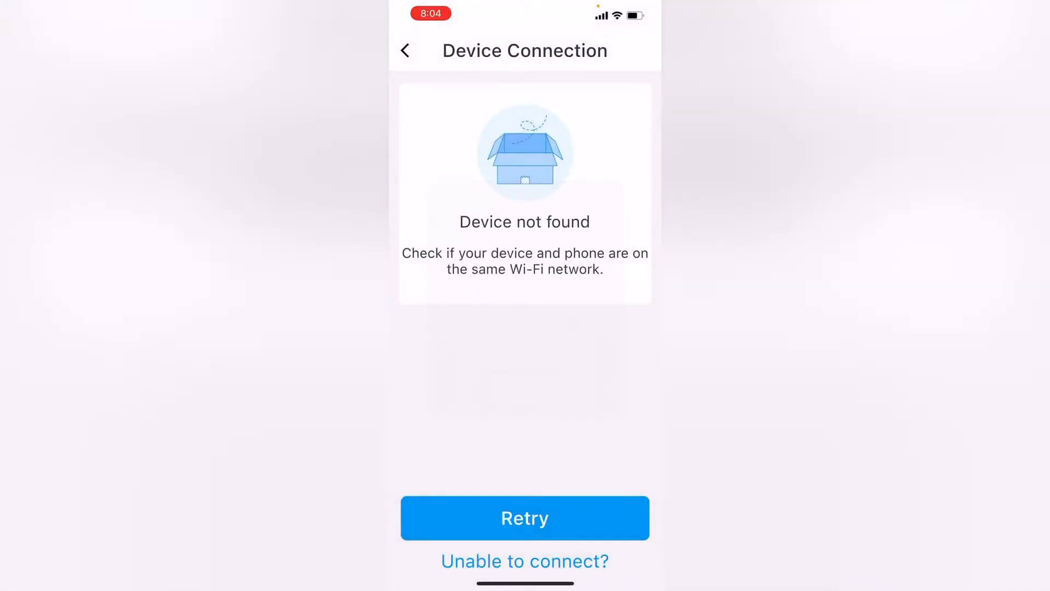
pyautogui.click(524, 517)
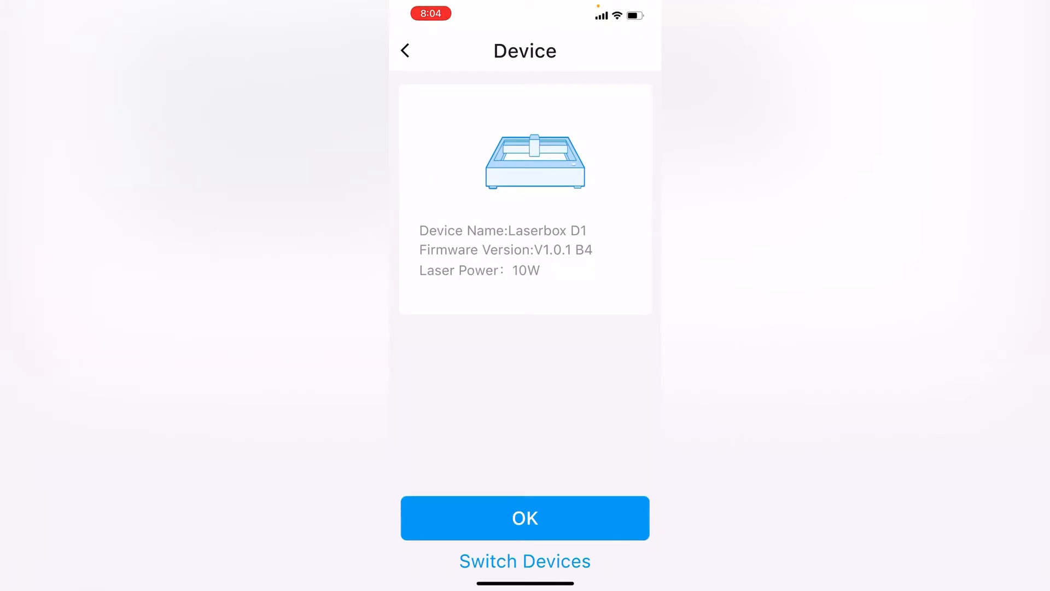
pyautogui.click(524, 517)
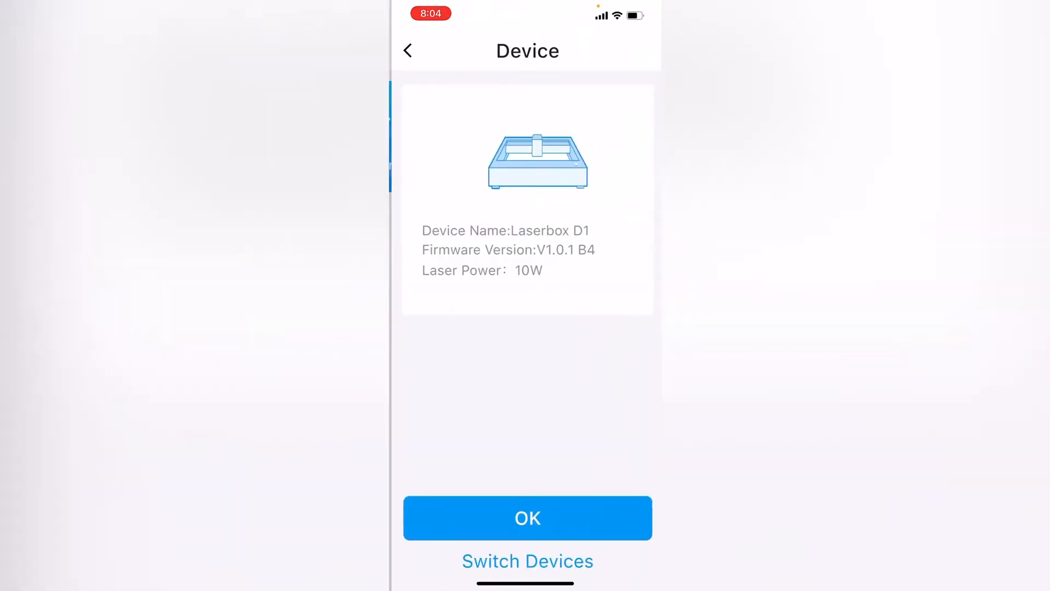
pyautogui.click(527, 517)
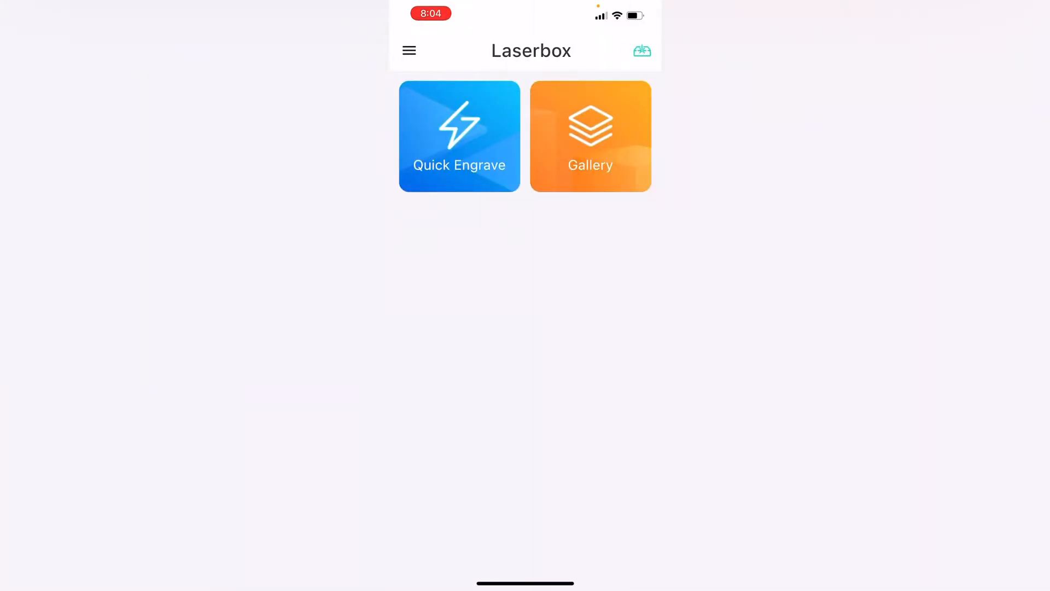
# Step: Scroll through the Gallery's line-art designs to the bottom, then return home
pyautogui.click(590, 136)
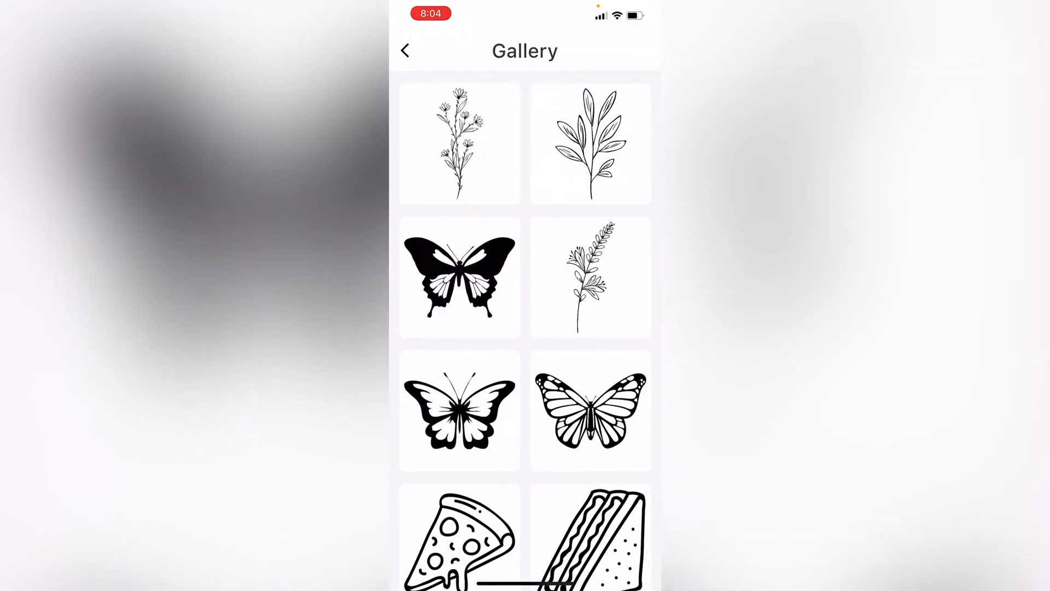
pyautogui.scroll(-3)
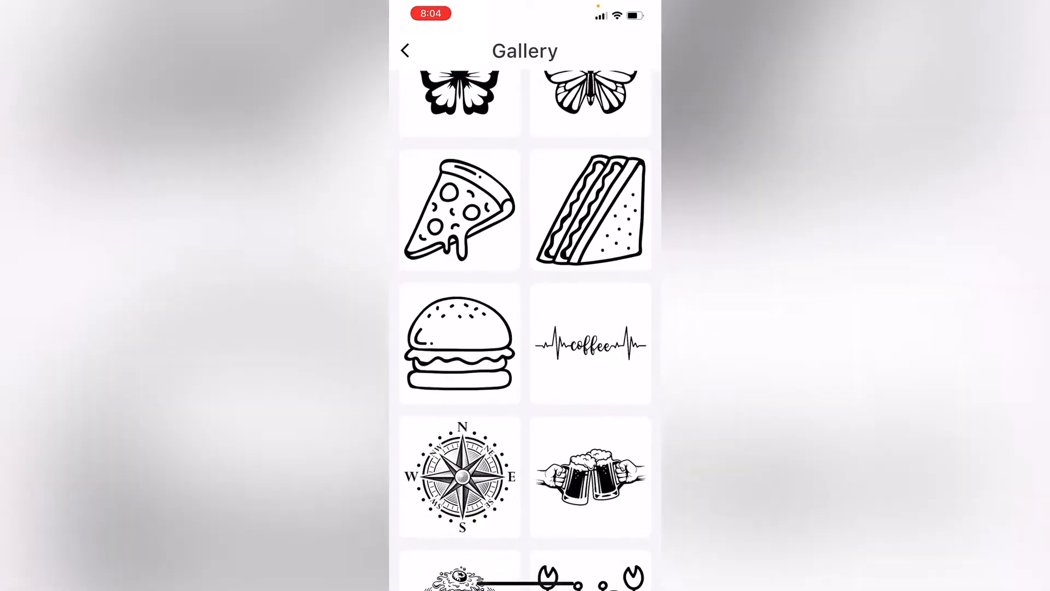
pyautogui.scroll(-3)
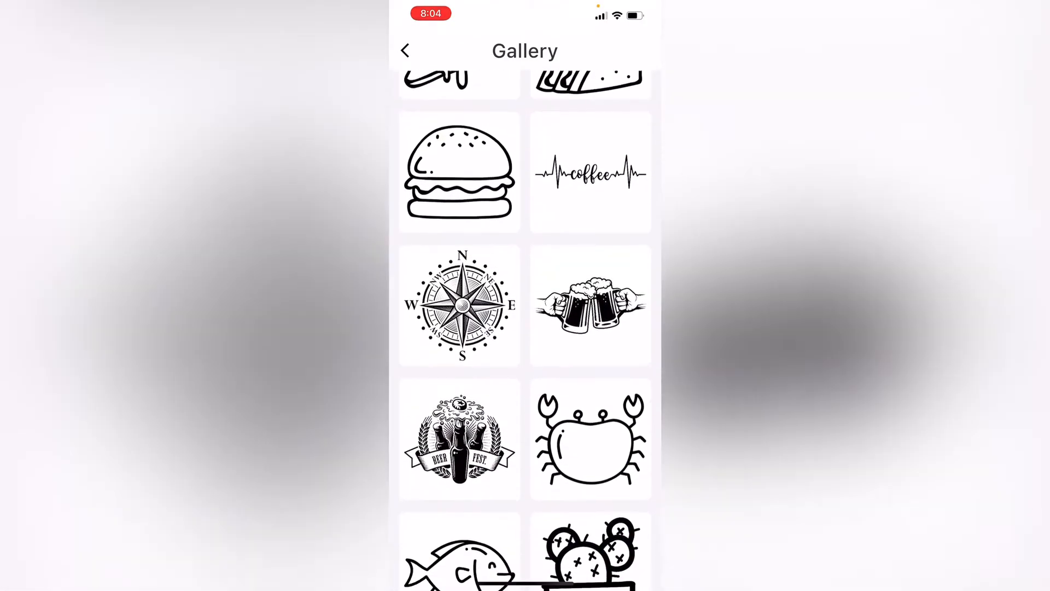
pyautogui.scroll(-3)
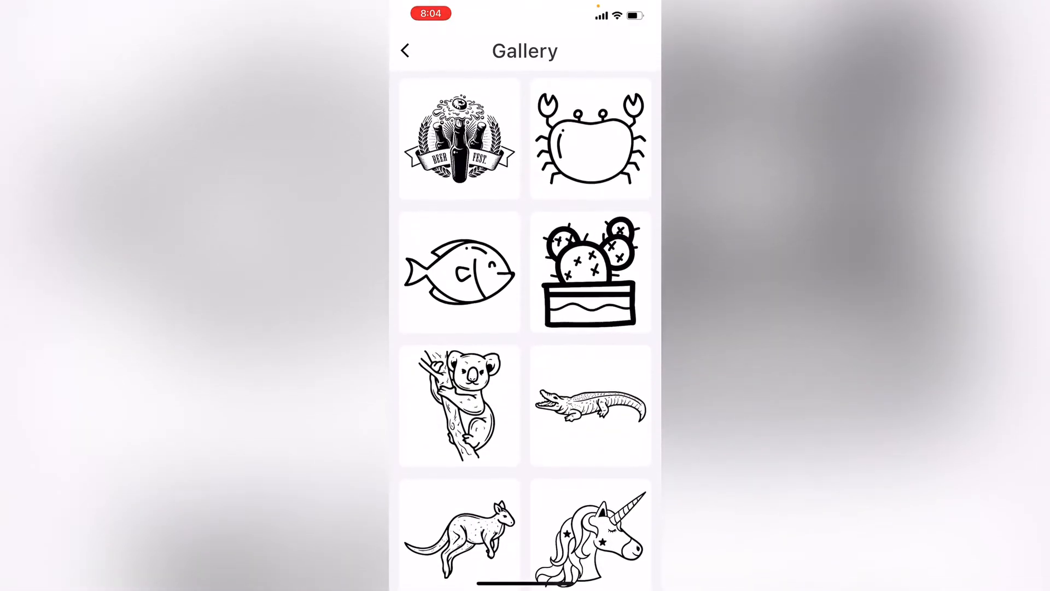
pyautogui.scroll(-3)
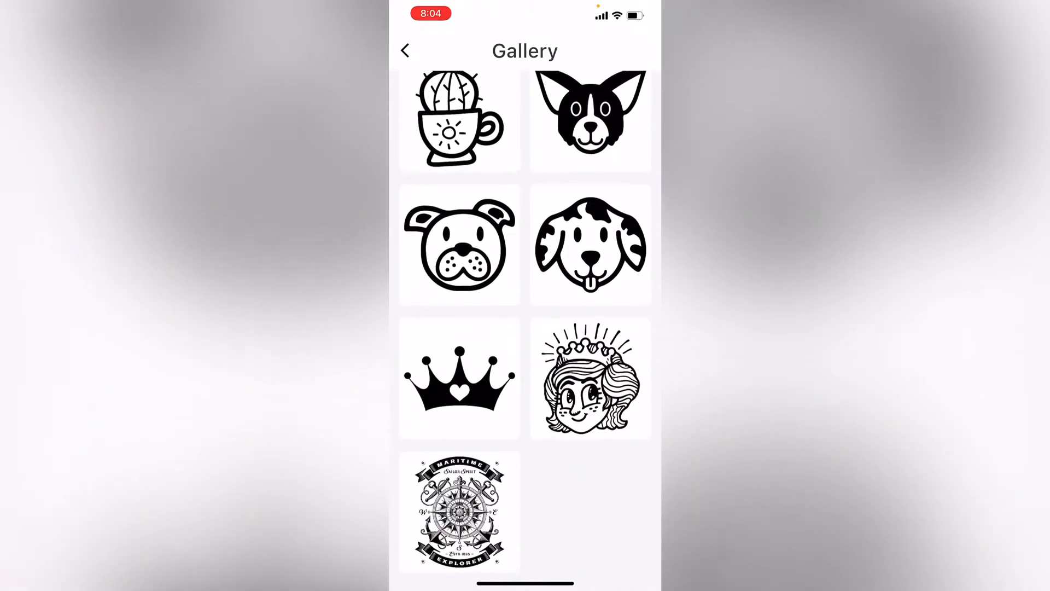
pyautogui.scroll(-3)
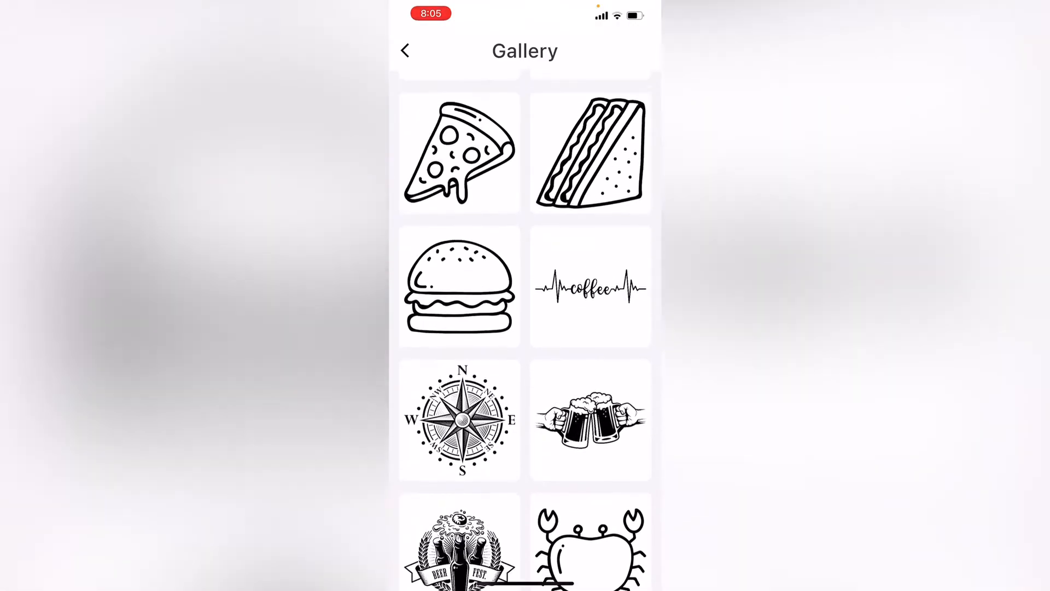
pyautogui.scroll(-3)
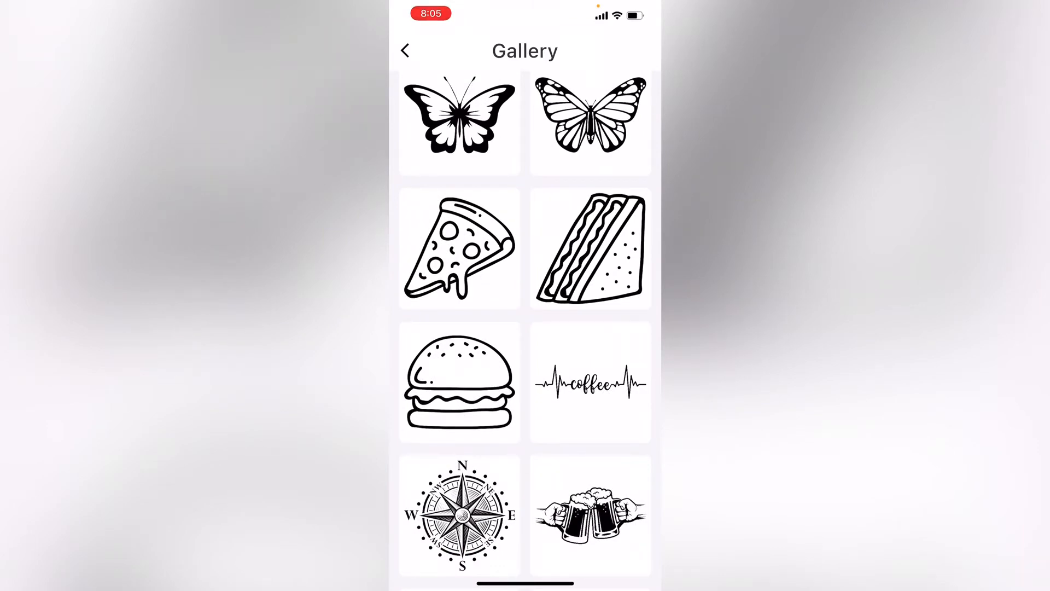
pyautogui.scroll(-3)
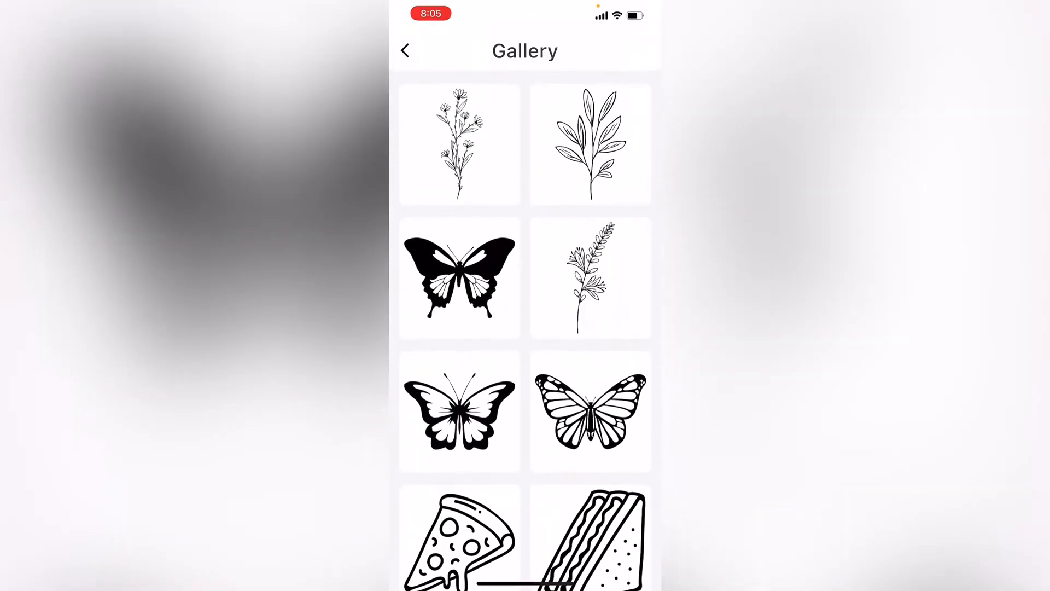
pyautogui.click(405, 51)
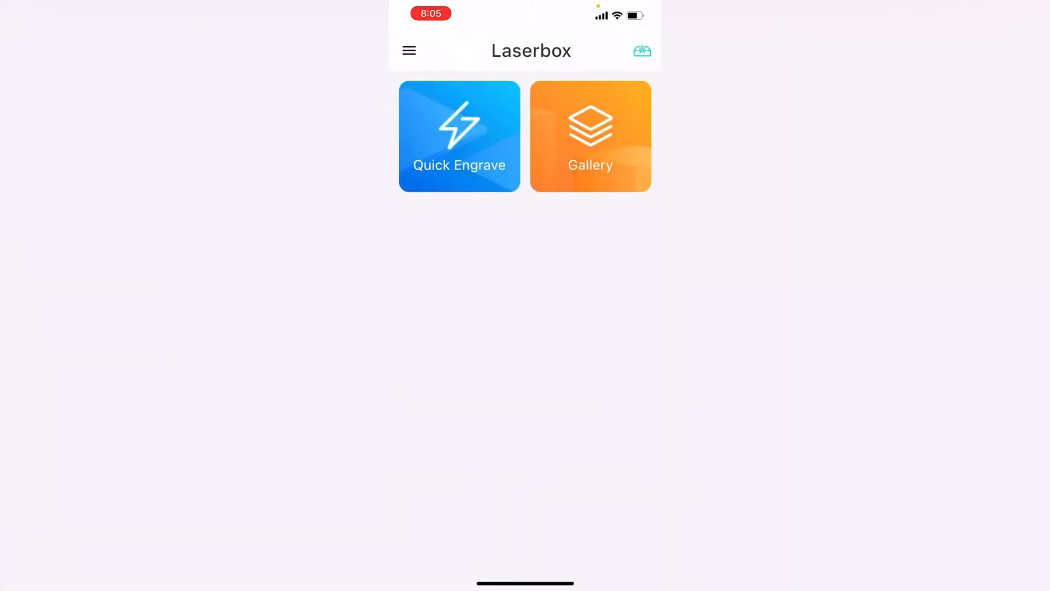
# Step: Start a Quick Engrave design with a newly captured camera photo of the laser bed
pyautogui.click(459, 136)
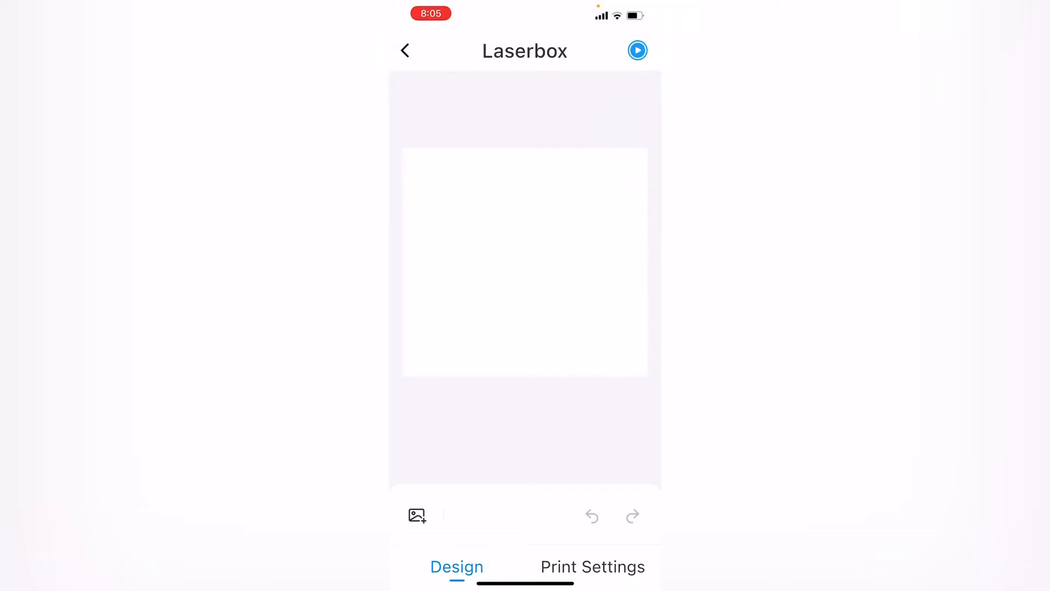
pyautogui.click(416, 515)
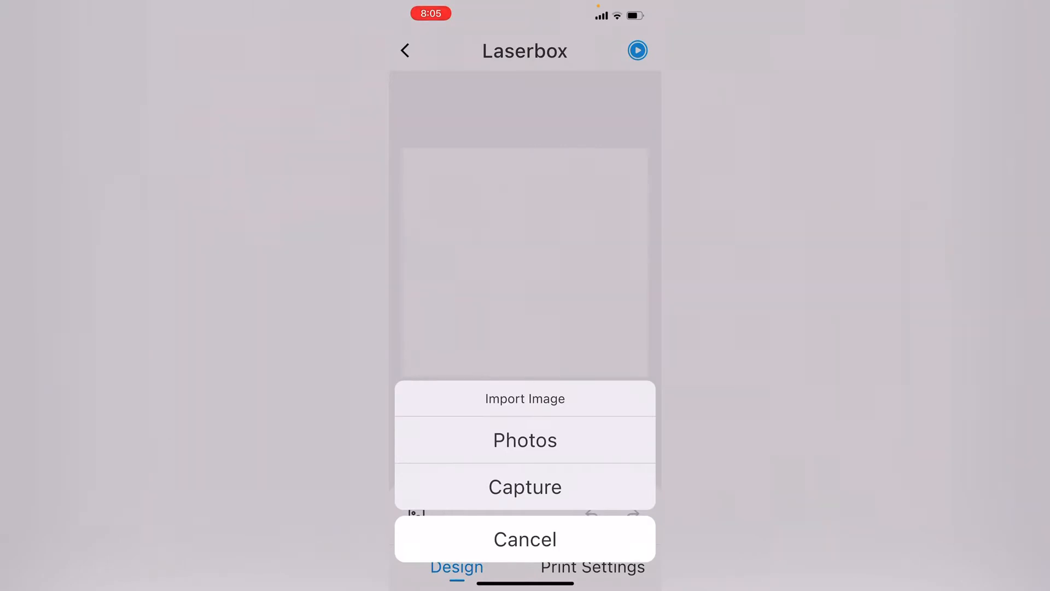
pyautogui.click(525, 486)
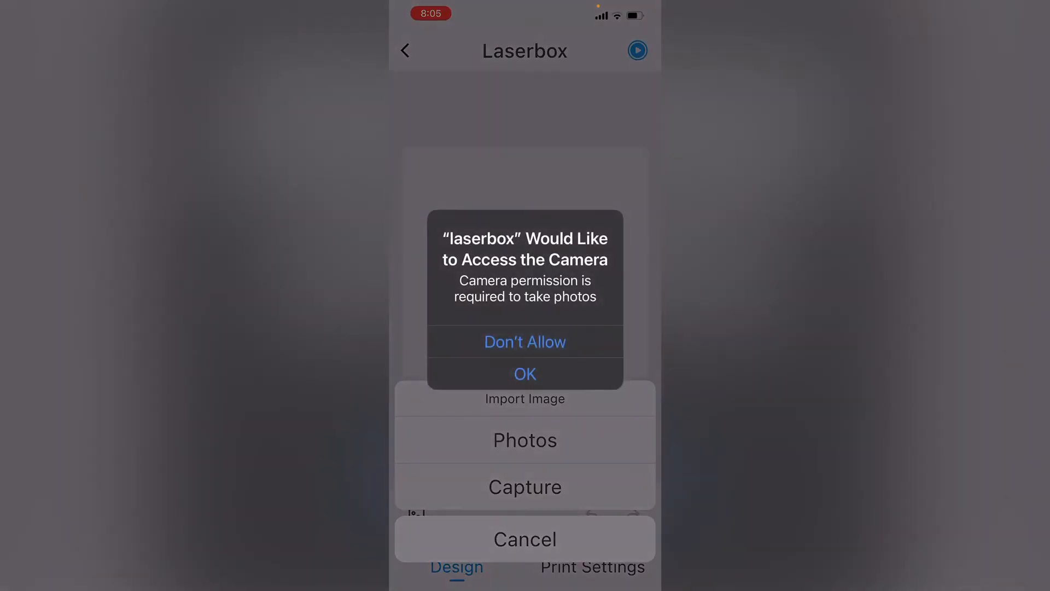
pyautogui.click(524, 374)
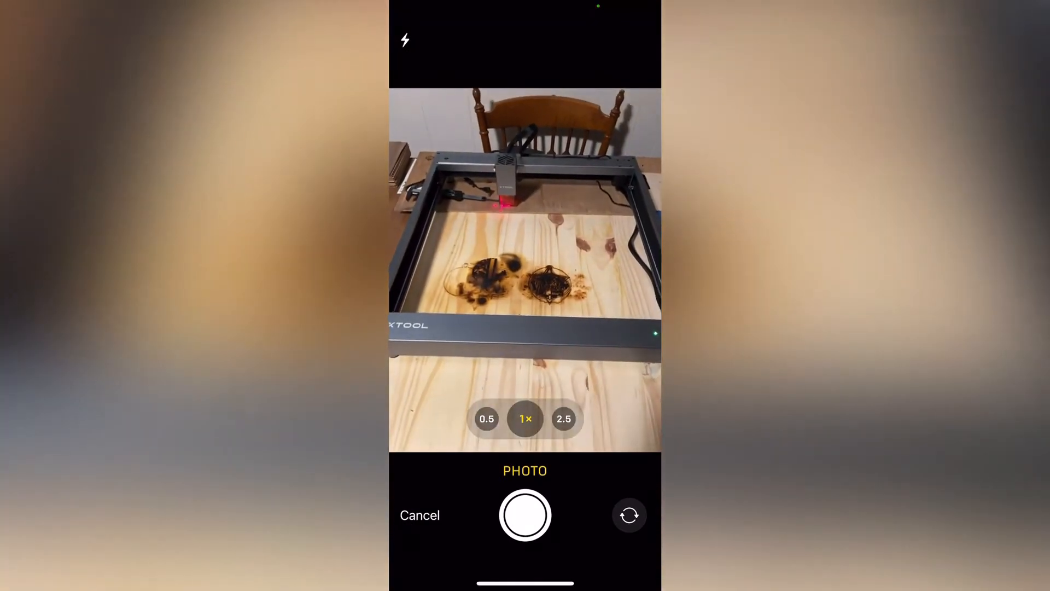
pyautogui.click(525, 515)
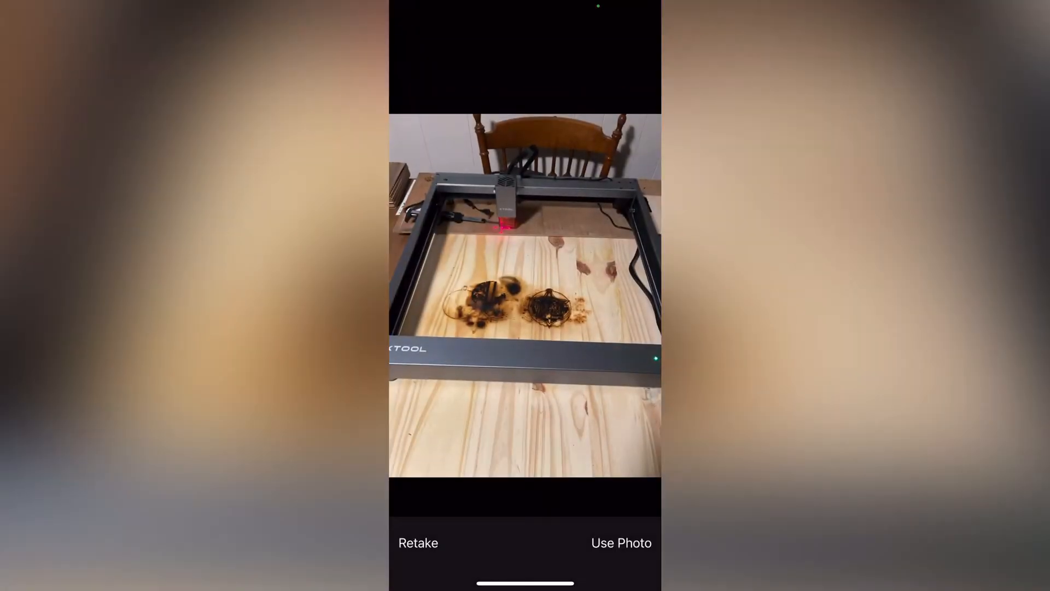
pyautogui.click(620, 543)
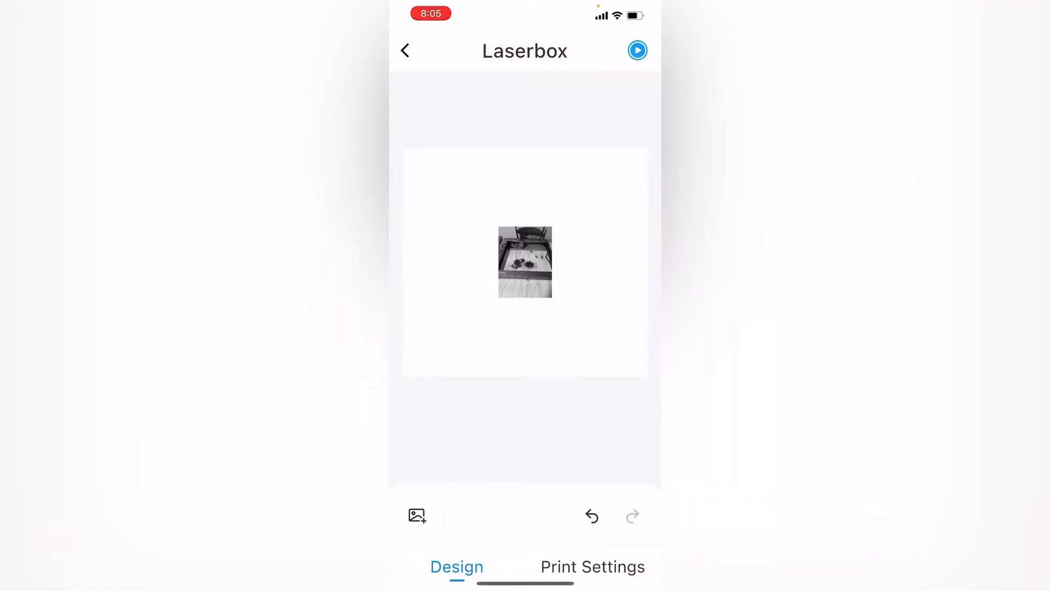
# Step: Set the photo design's material to Basswood and density to 300
pyautogui.click(592, 567)
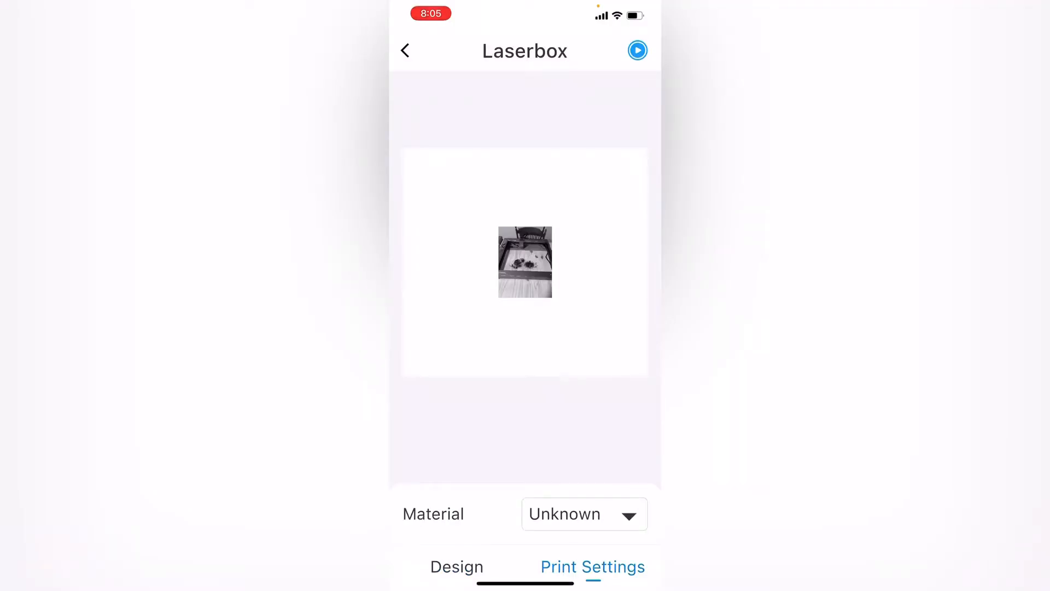
pyautogui.click(583, 513)
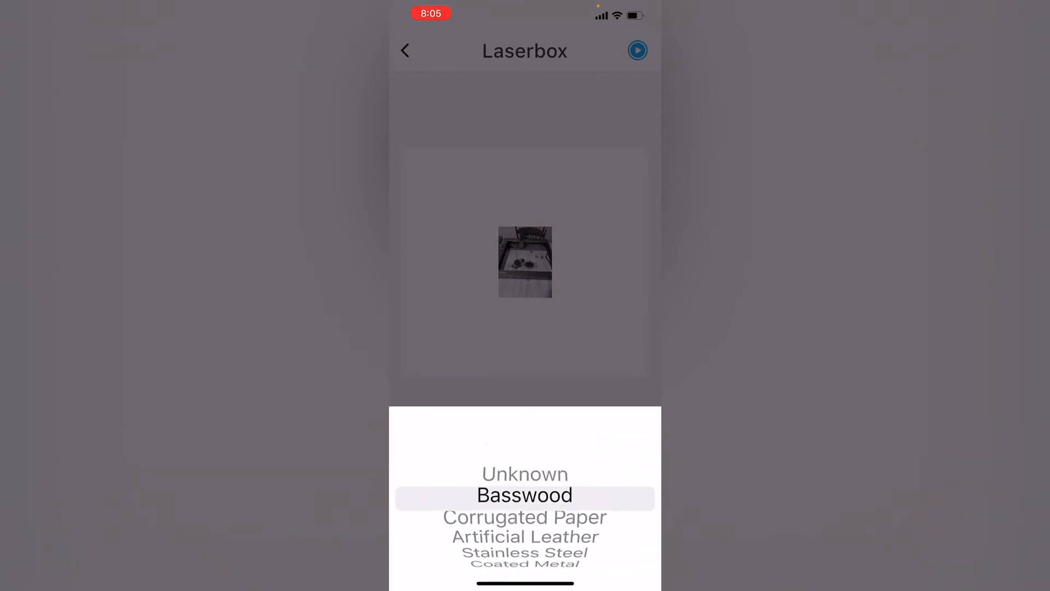
pyautogui.click(524, 495)
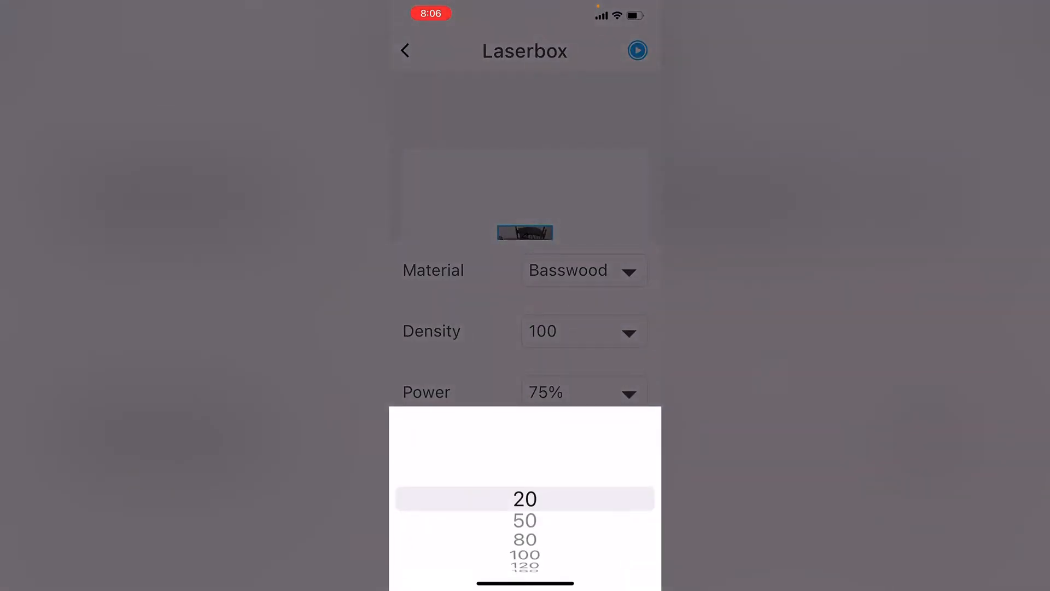
pyautogui.scroll(-3)
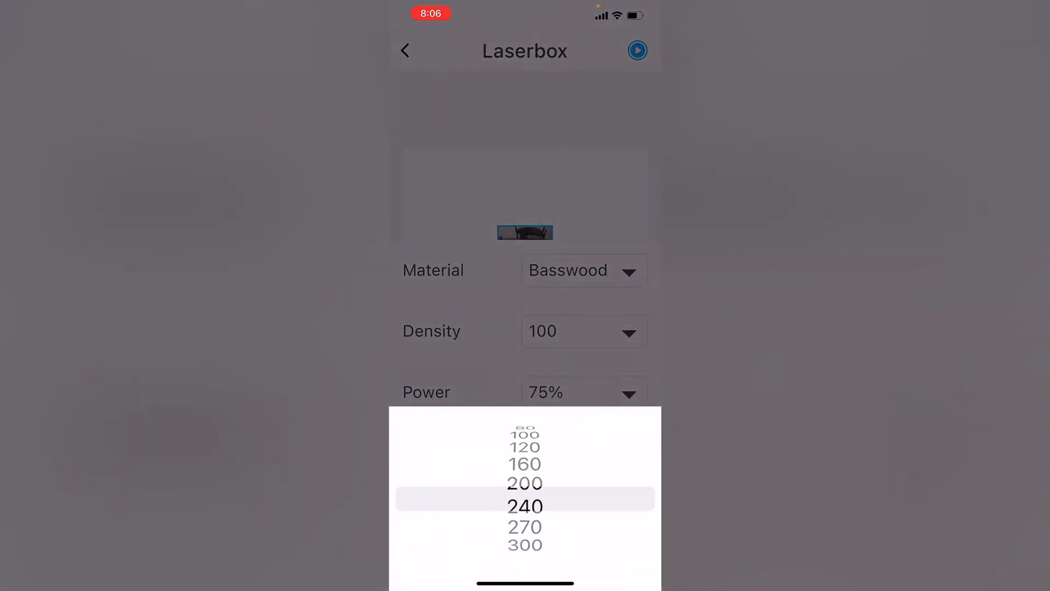
pyautogui.scroll(-3)
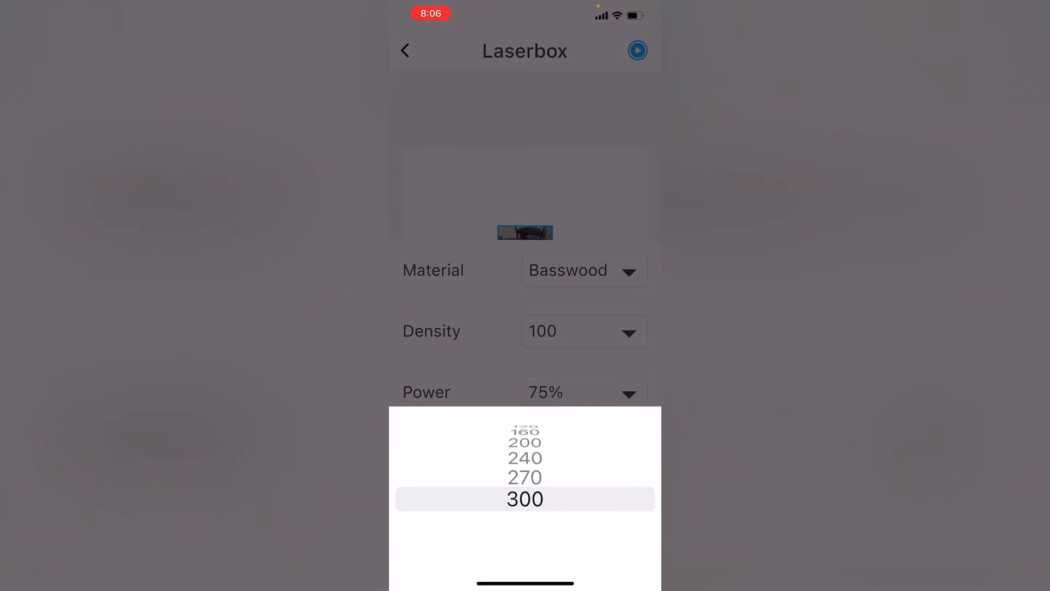
pyautogui.click(525, 499)
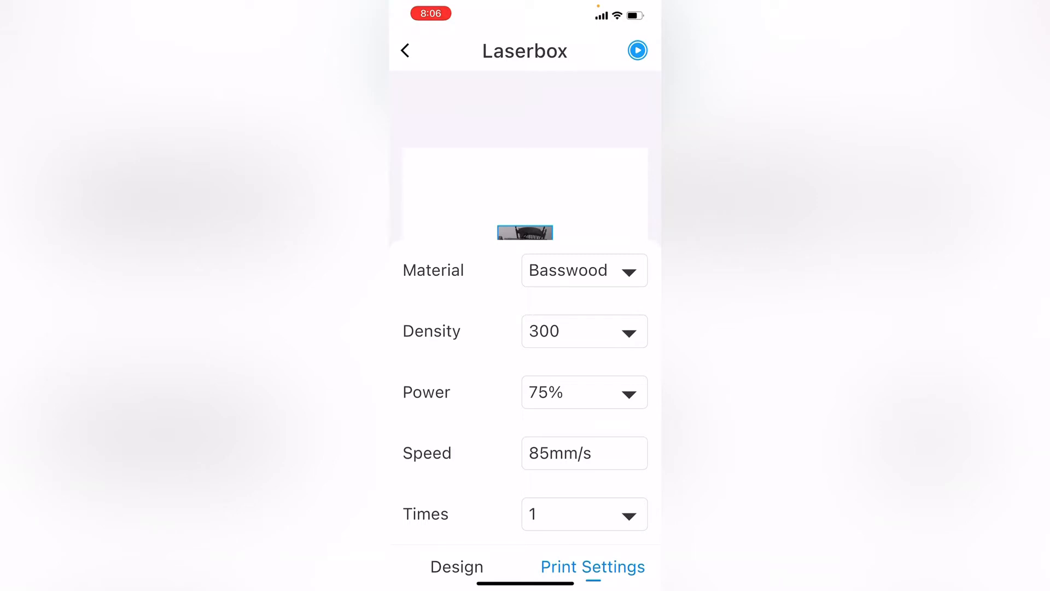
pyautogui.click(456, 566)
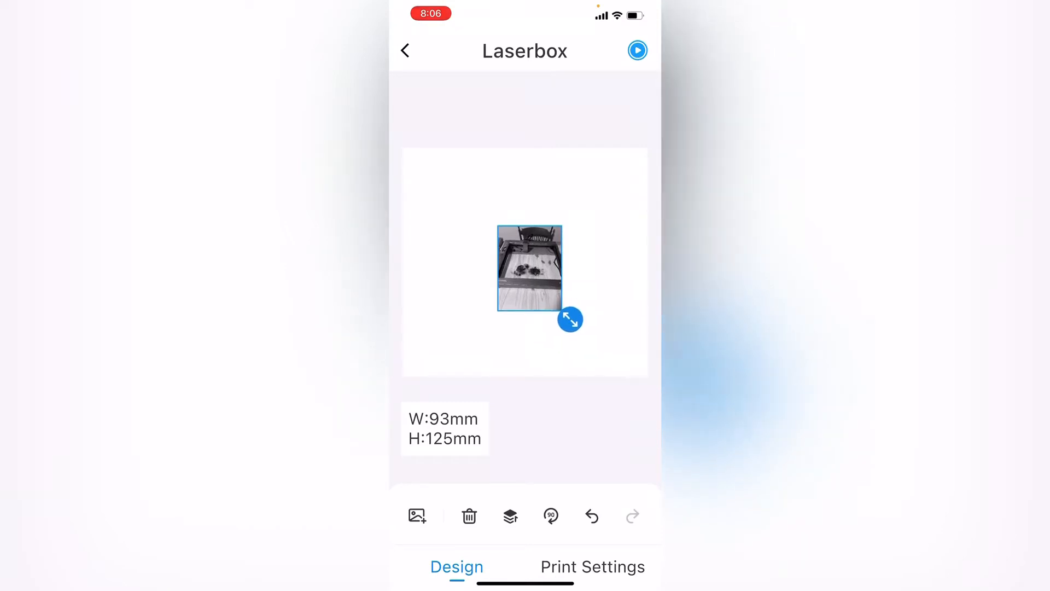
# Step: Drag the photo's resize handle to 167×223 mm, then leave the design
pyautogui.moveTo(570, 320); pyautogui.dragTo(596, 355)
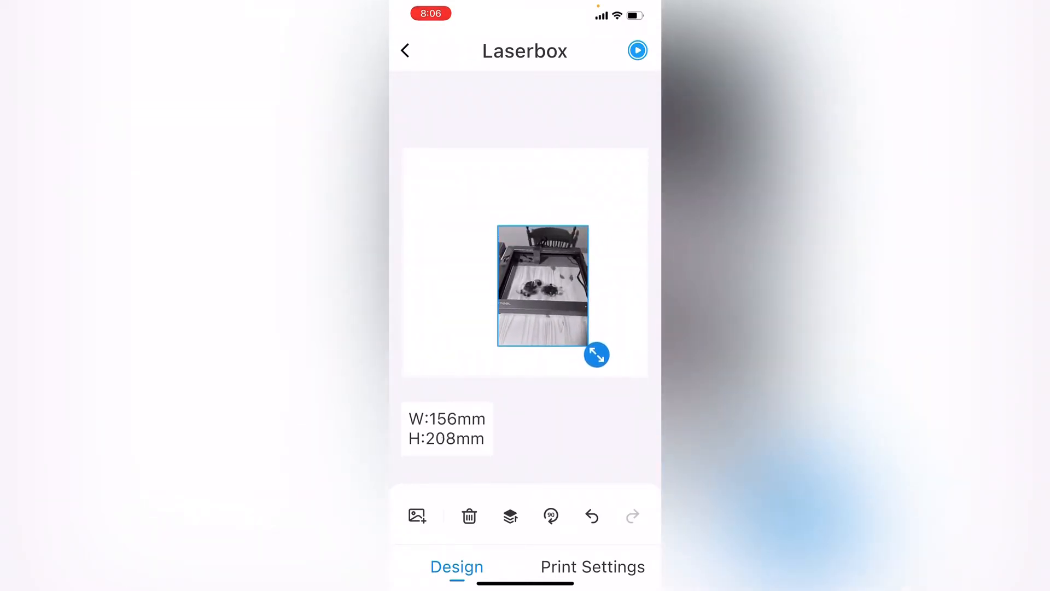
pyautogui.moveTo(596, 355); pyautogui.dragTo(590, 344)
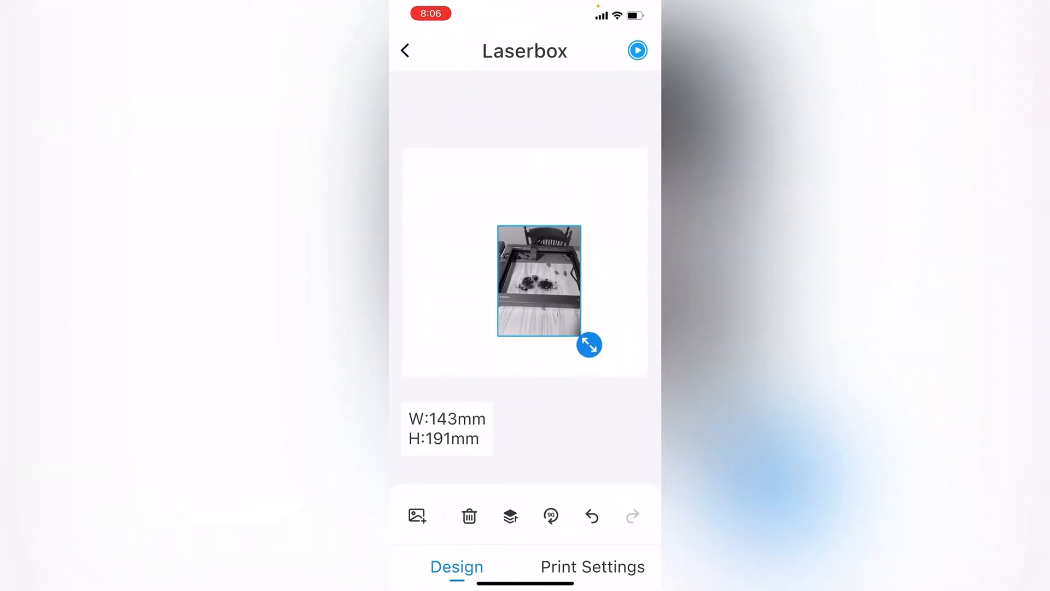
pyautogui.moveTo(590, 344); pyautogui.dragTo(603, 364)
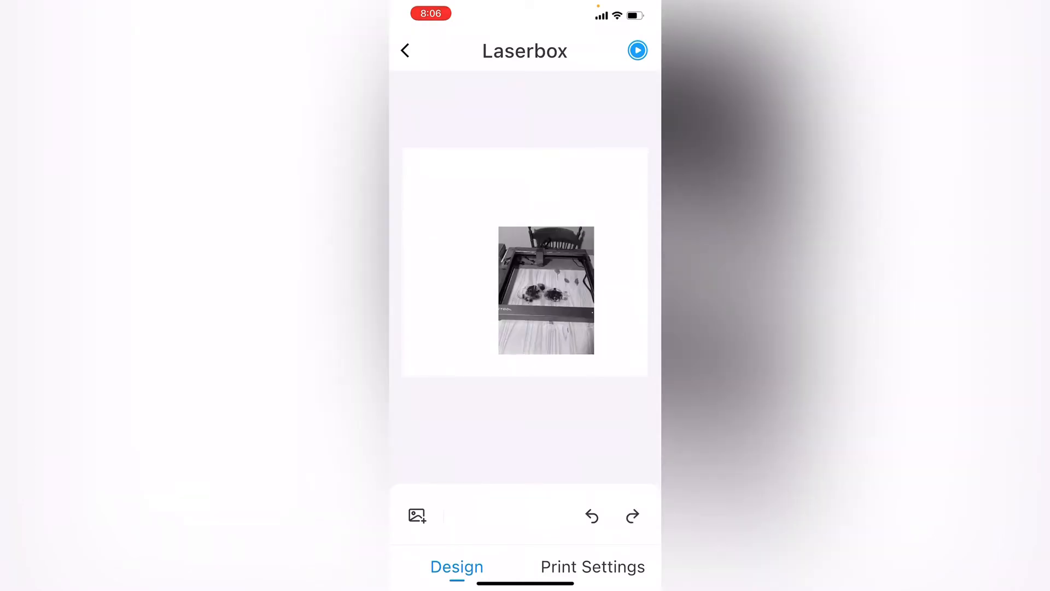
pyautogui.click(546, 290)
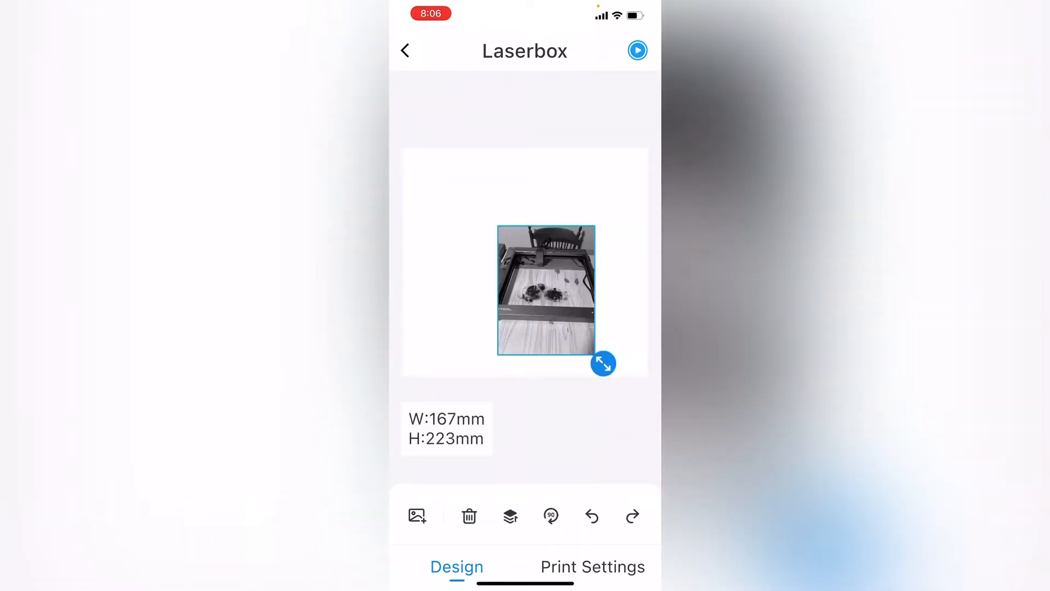
pyautogui.click(592, 516)
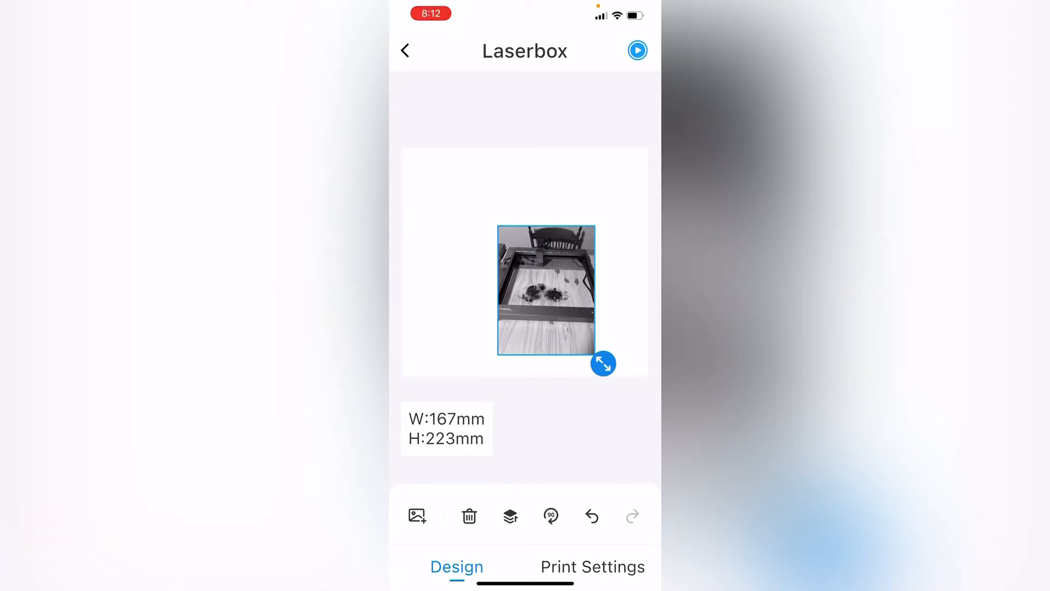
pyautogui.click(405, 50)
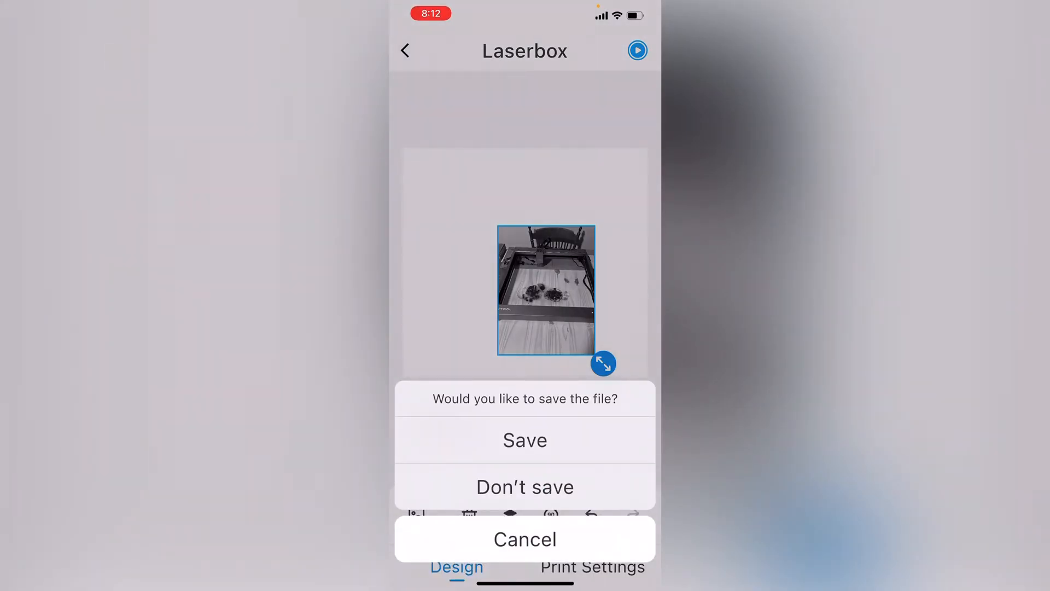
# Step: Discard the photo design unsaved and choose the Maritime Explorer emblem at the gallery bottom
pyautogui.click(525, 487)
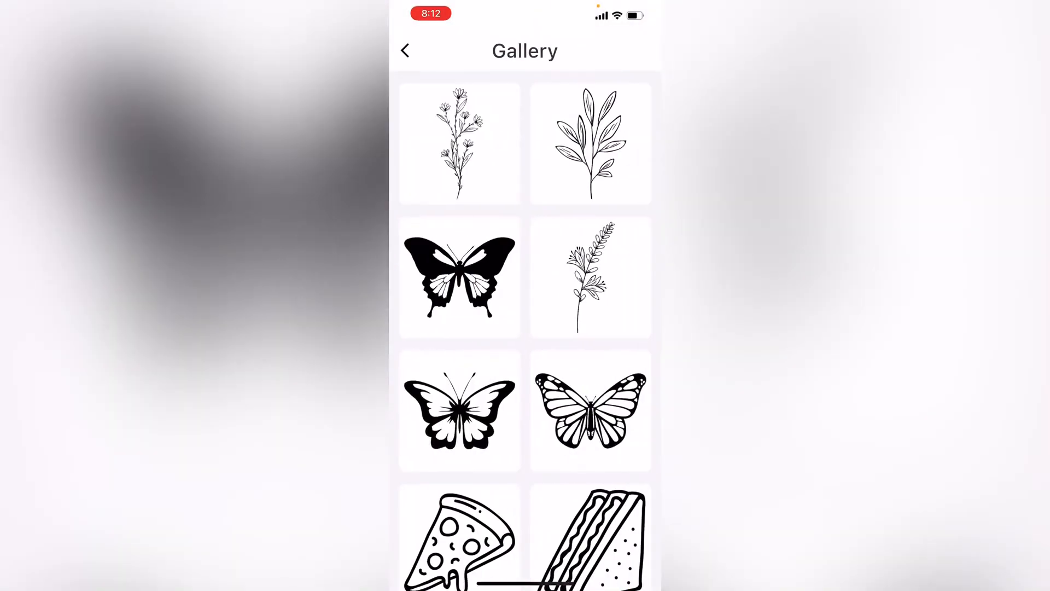
pyautogui.scroll(-3)
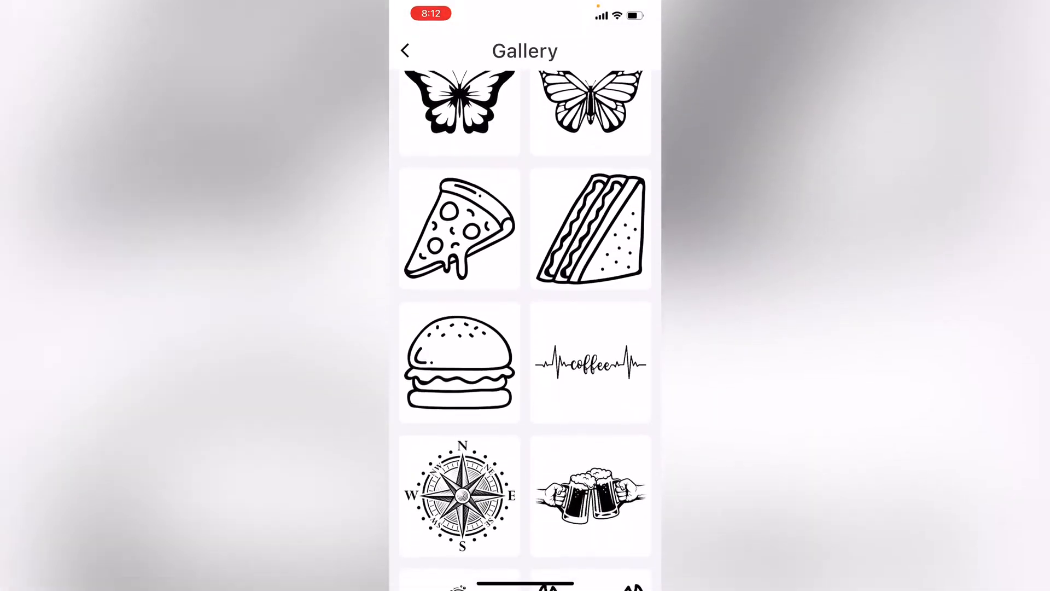
pyautogui.scroll(-3)
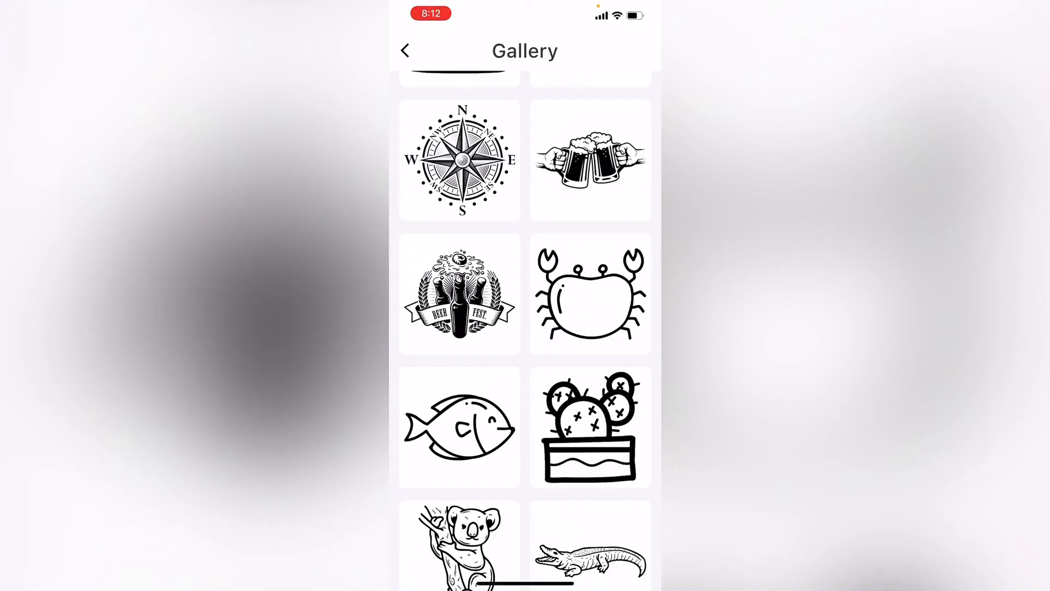
pyautogui.scroll(-3)
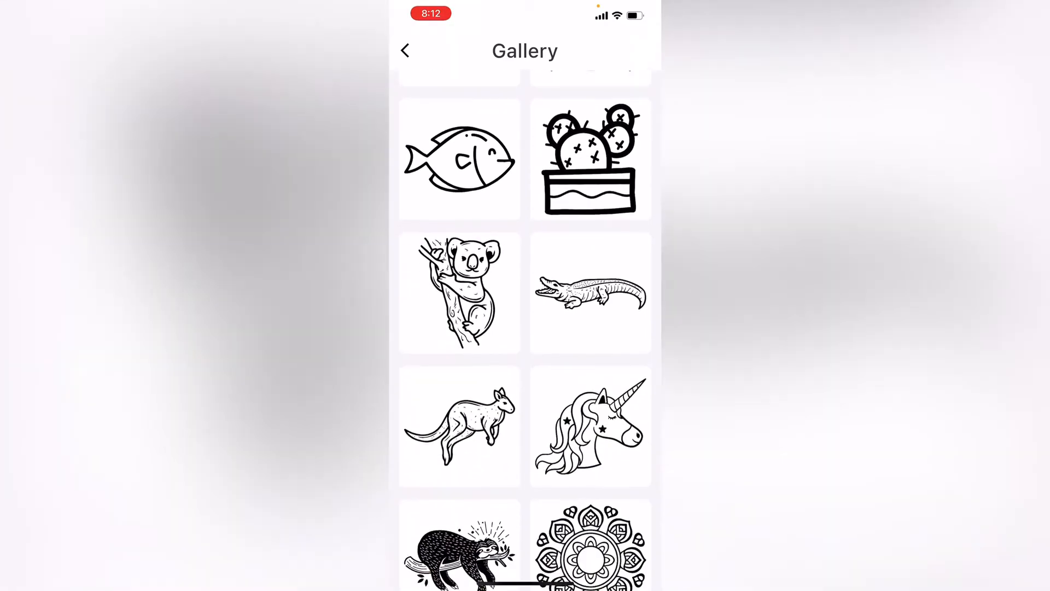
pyautogui.scroll(-3)
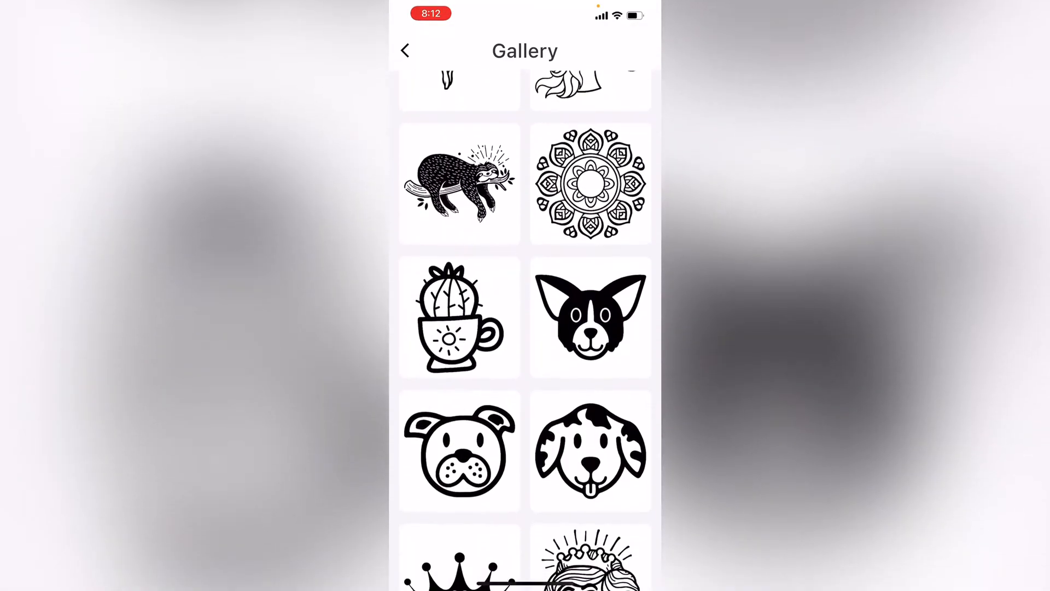
pyautogui.scroll(-3)
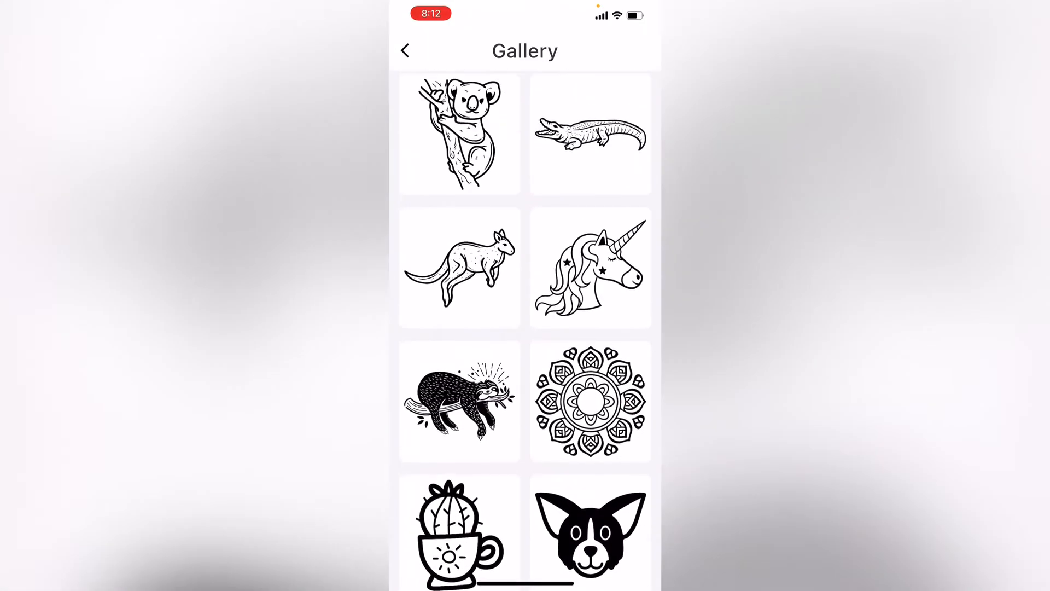
pyautogui.scroll(-3)
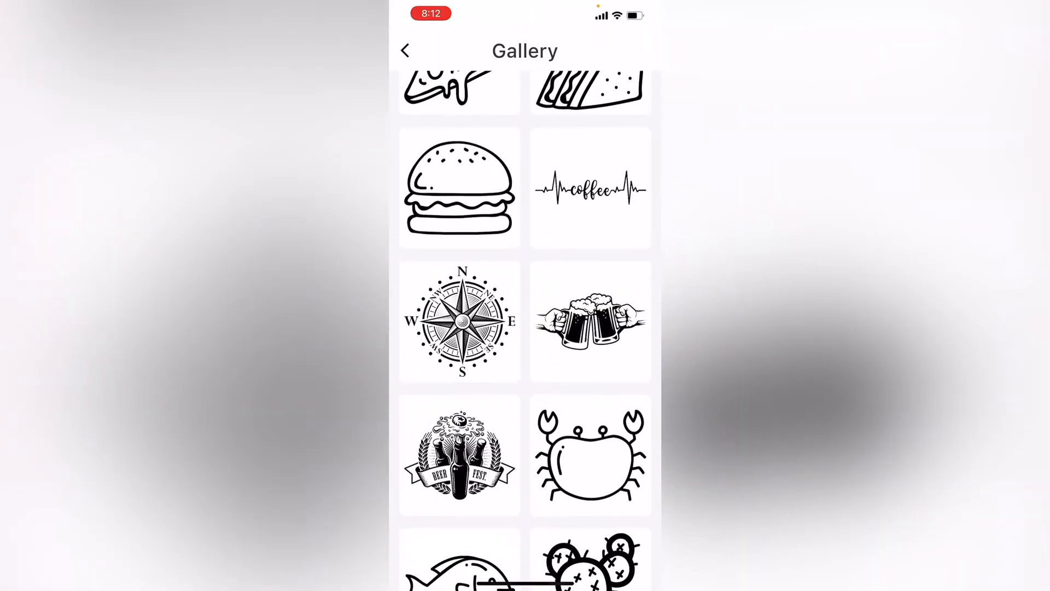
pyautogui.scroll(-3)
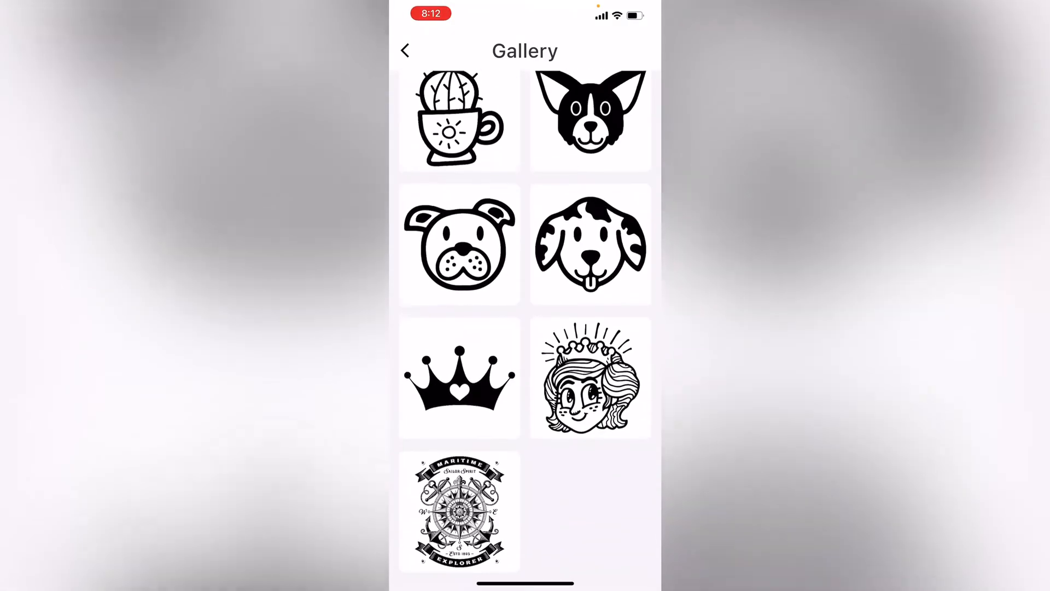
pyautogui.click(459, 510)
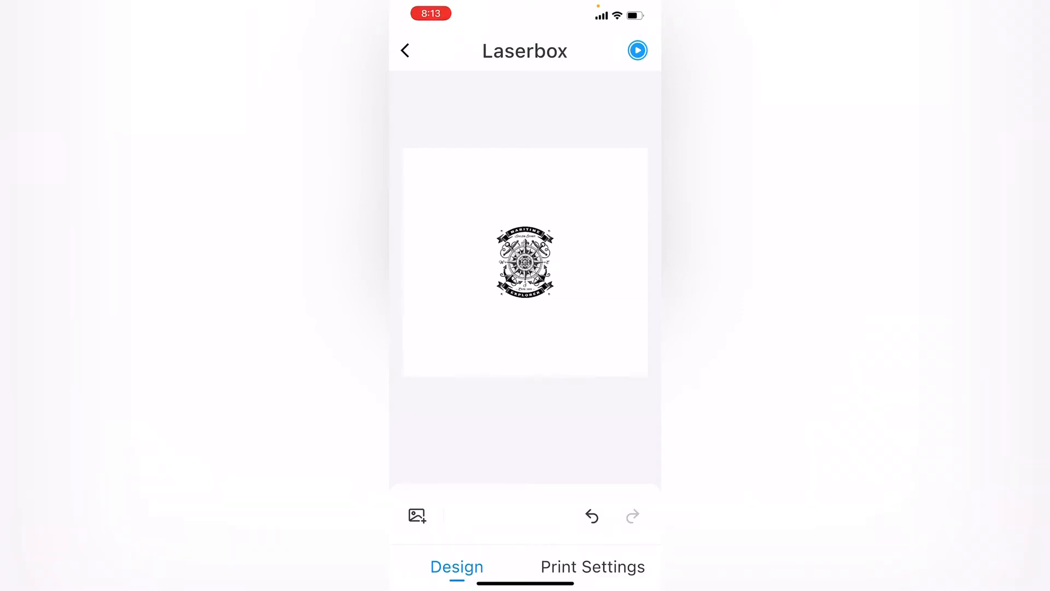
# Step: Select the 101×124 mm emblem and view its print settings (Basswood, density 100)
pyautogui.click(525, 262)
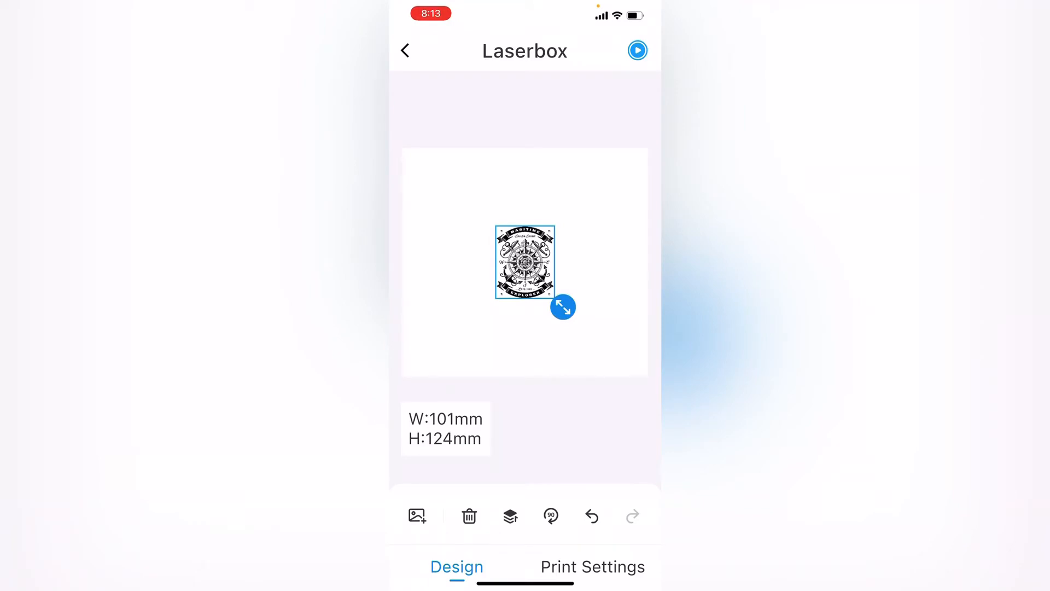
pyautogui.click(592, 567)
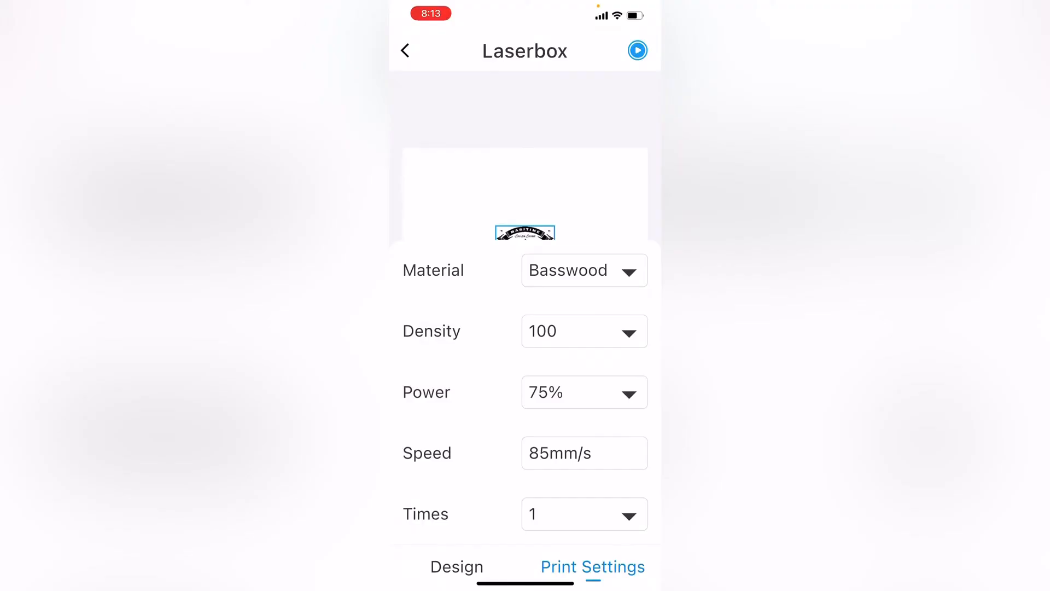
# Step: Change the emblem's engraving power from 75% to 30%
pyautogui.click(583, 514)
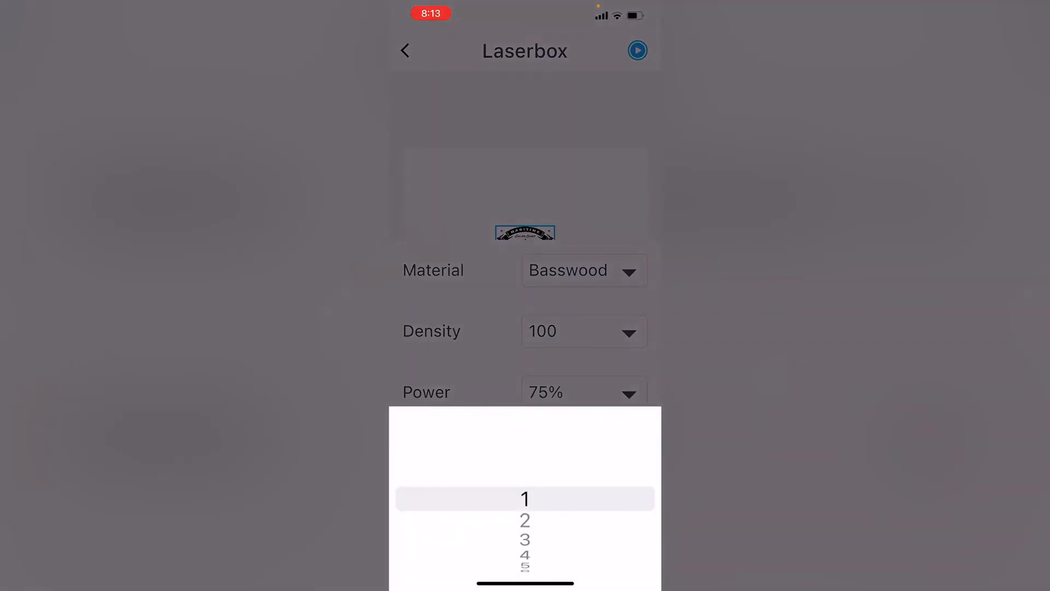
pyautogui.scroll(-3)
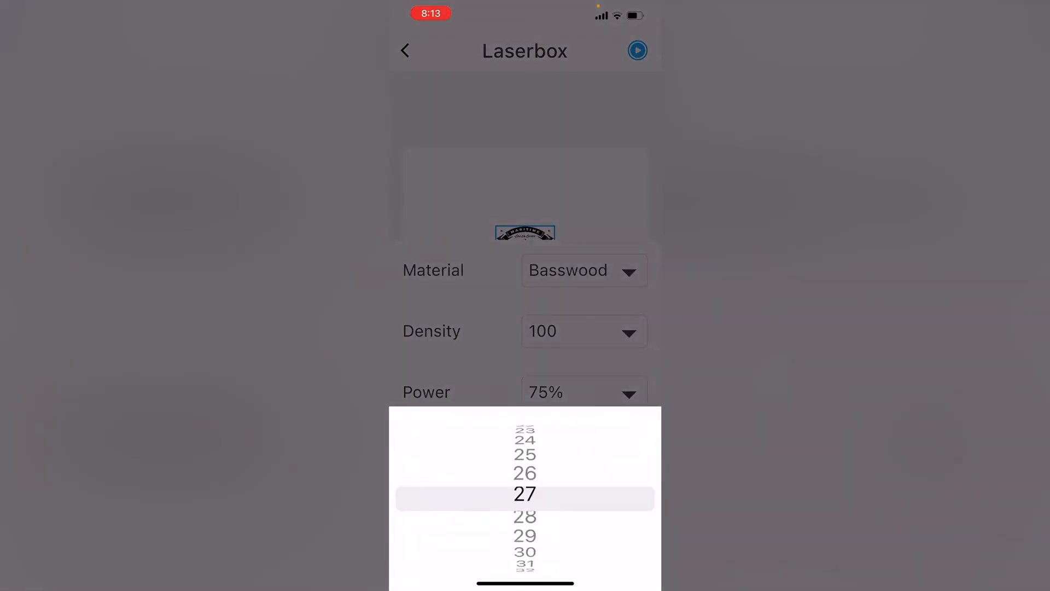
pyautogui.scroll(-3)
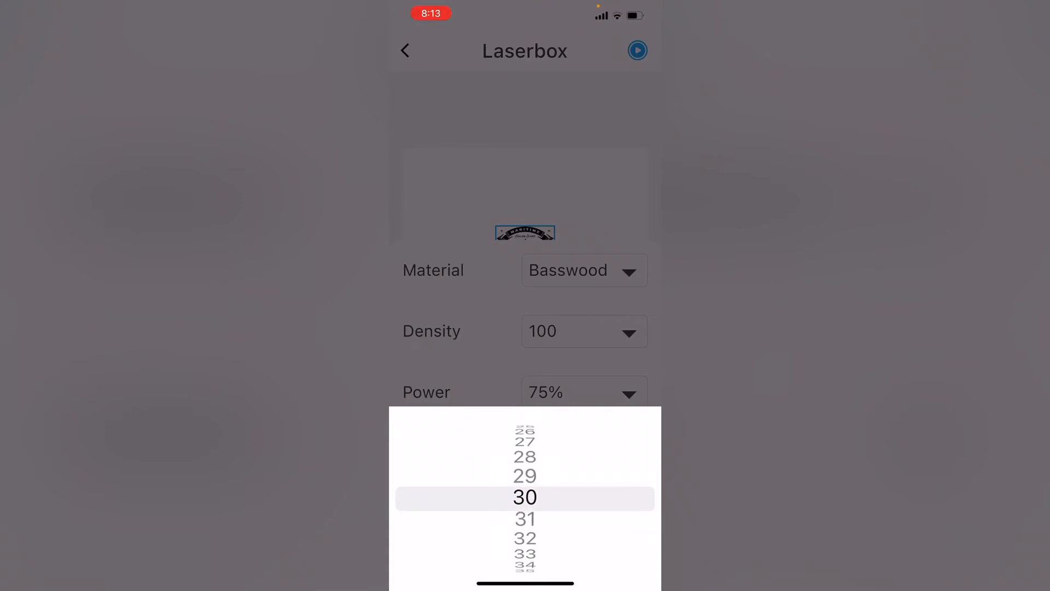
pyautogui.click(525, 498)
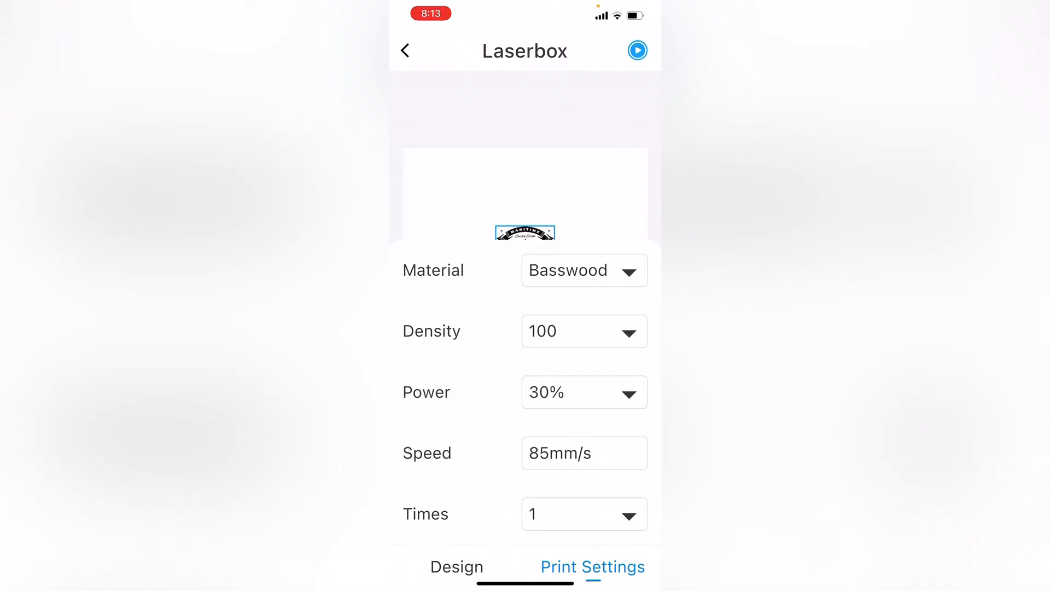
pyautogui.click(636, 50)
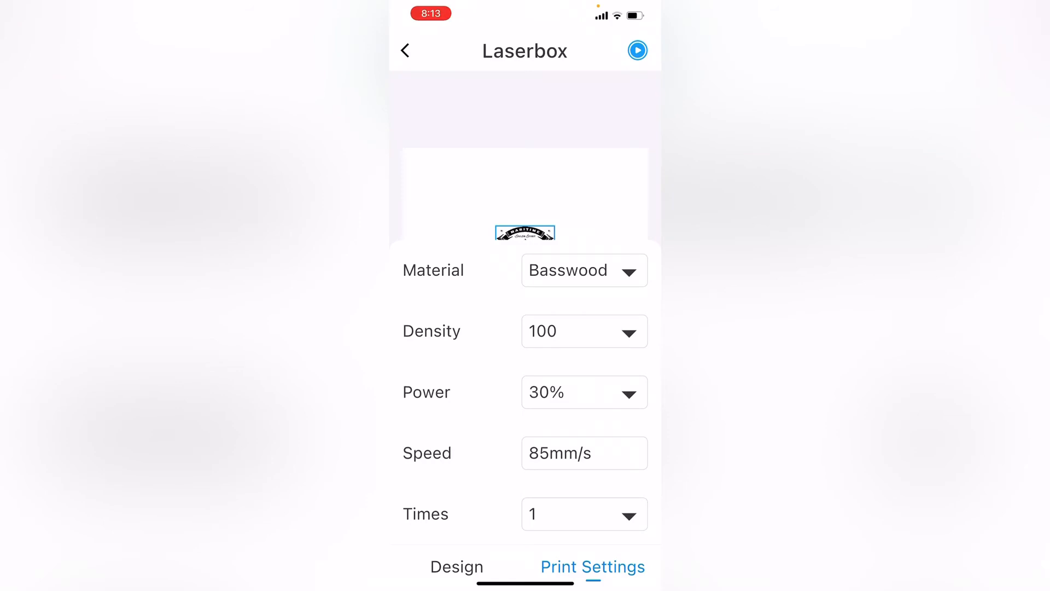
# Step: Change the engraving speed from 85 to 100mm/s and view the Print screen estimate
pyautogui.click(584, 453)
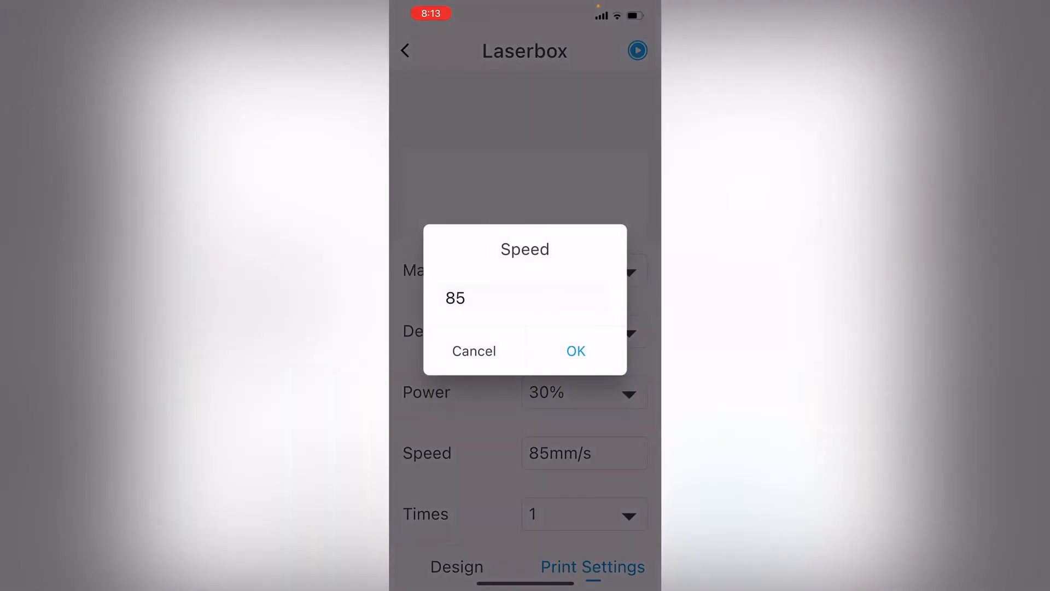
pyautogui.click(525, 299)
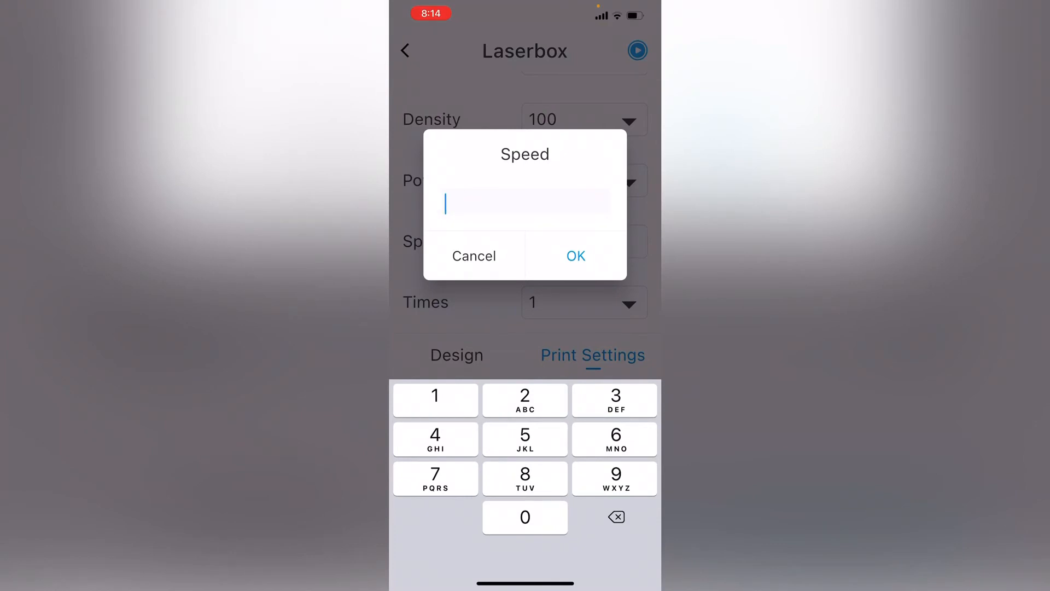
pyautogui.write('100')
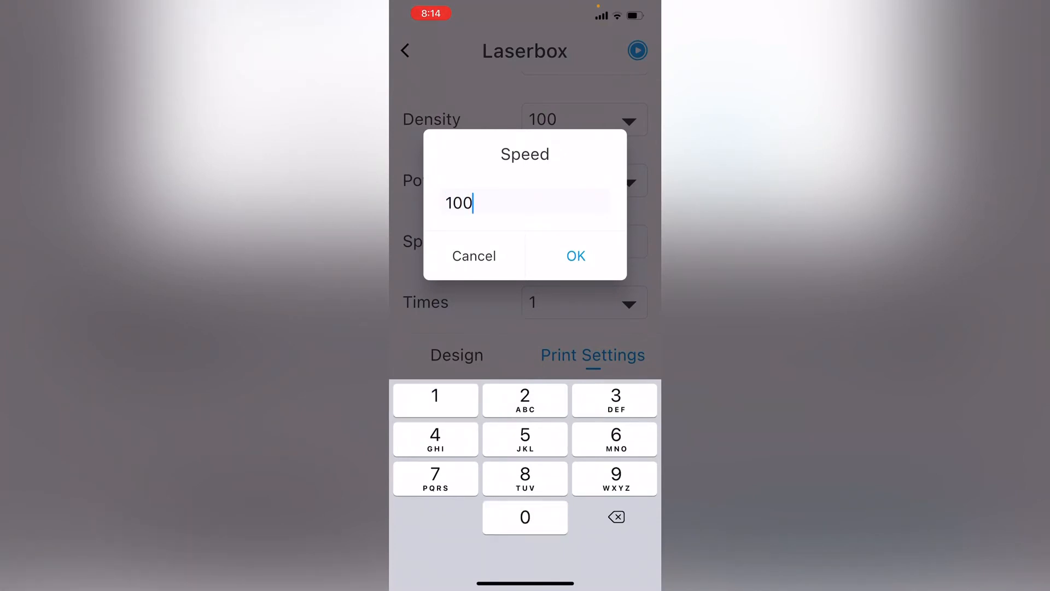
pyautogui.click(575, 256)
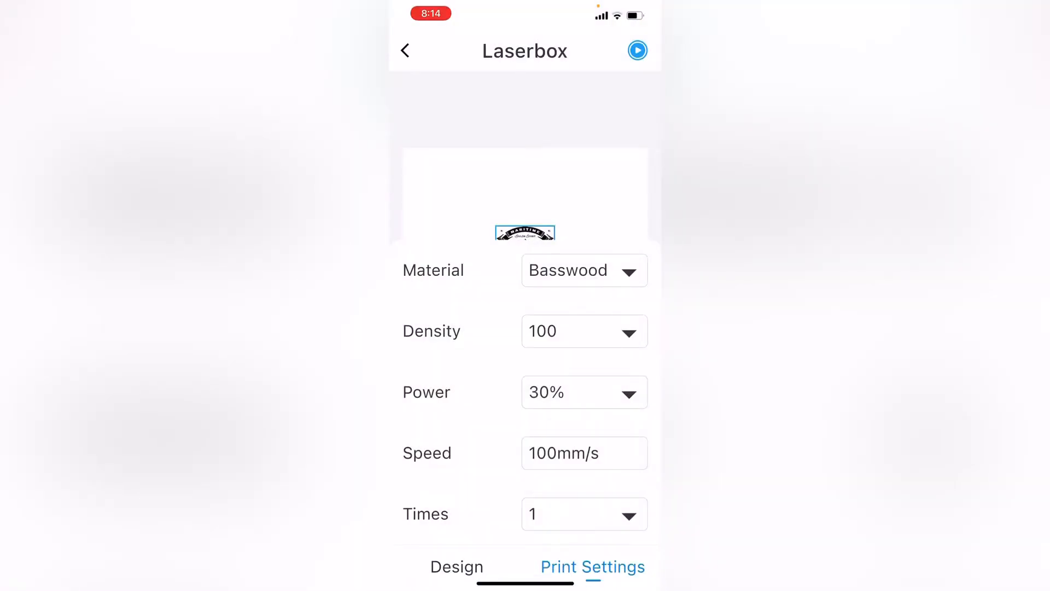
pyautogui.click(637, 50)
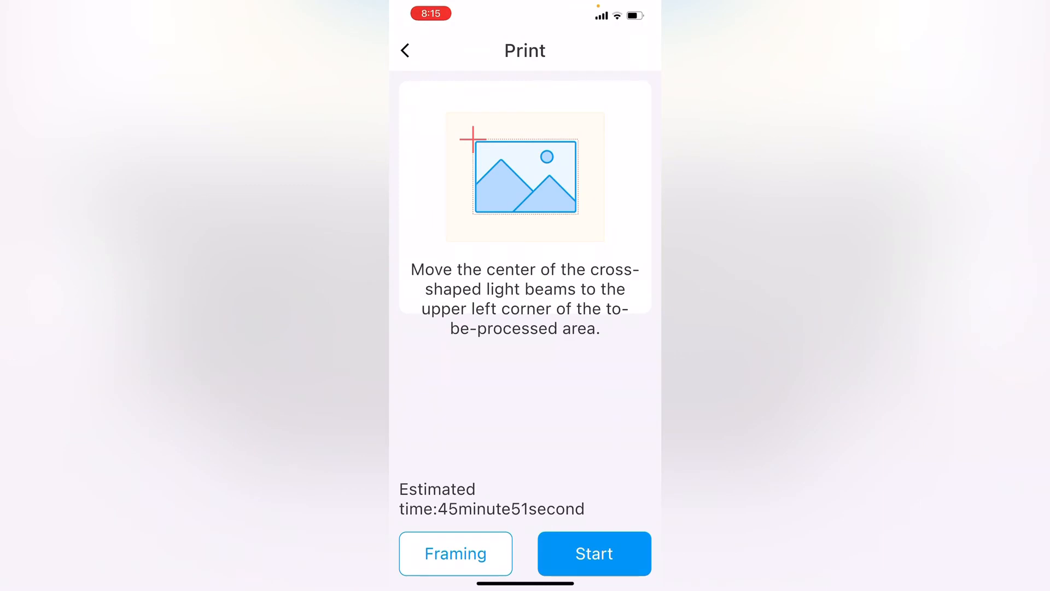
# Step: Start the emblem job and acknowledge the 'Press the button on xTool' prompt
pyautogui.click(594, 554)
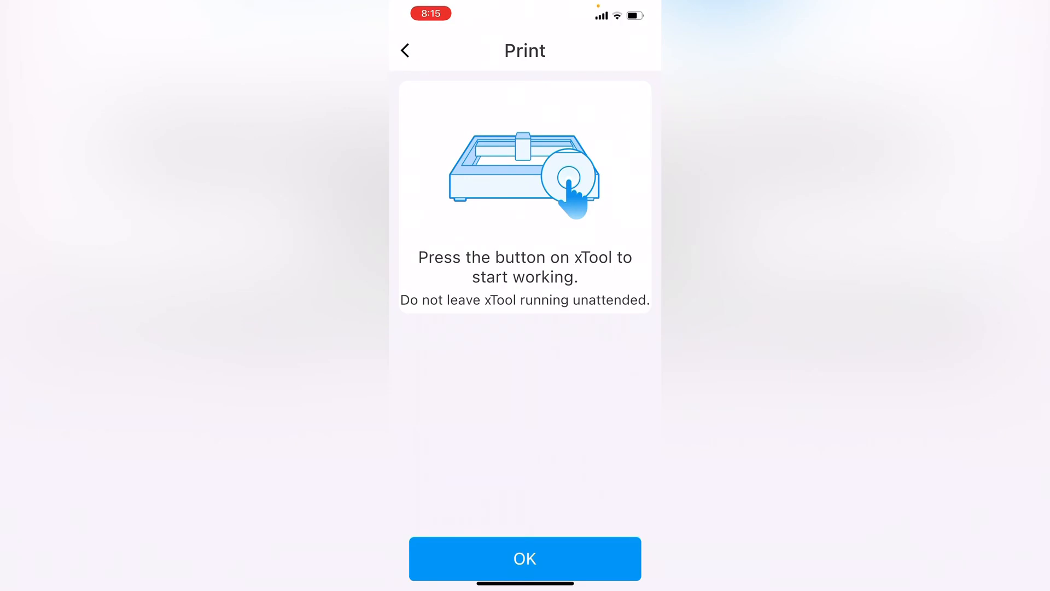
pyautogui.click(525, 558)
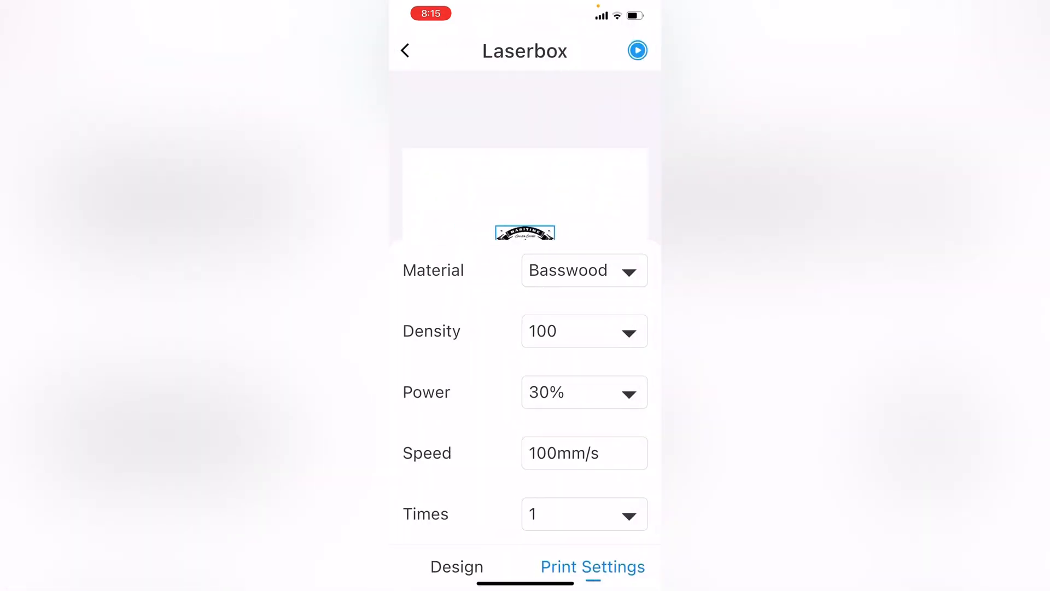